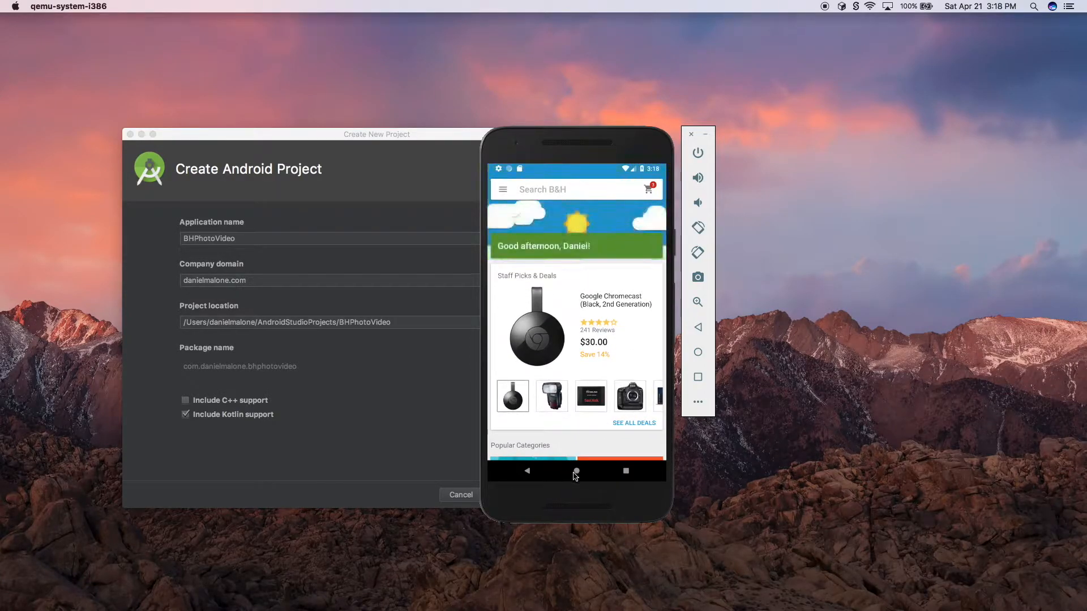
Go home and relaunch the B&H Photo Video app from its Play Store listing.
click(576, 472)
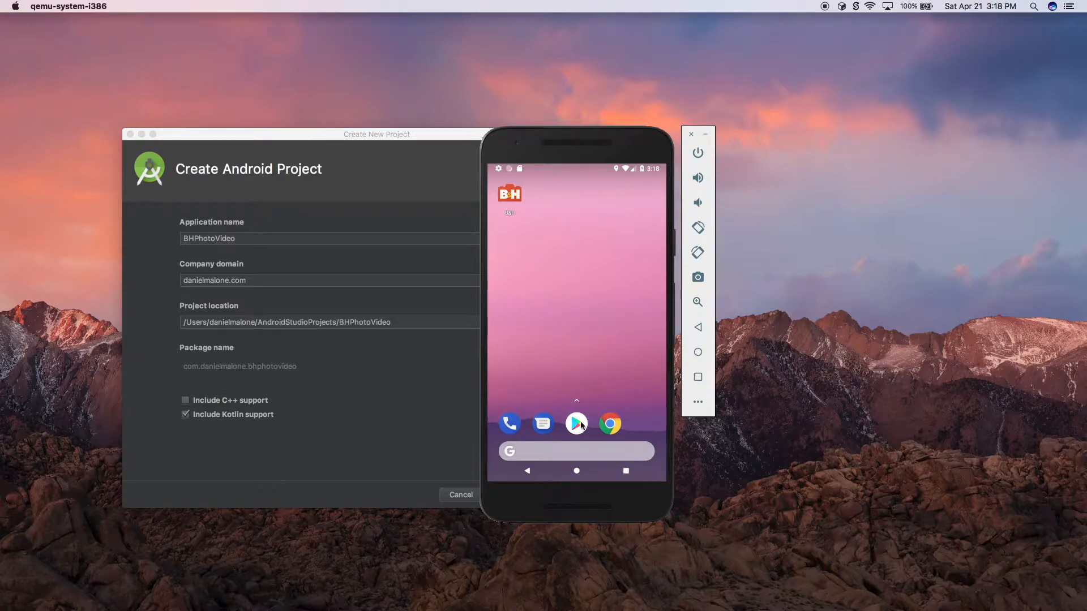
click(509, 194)
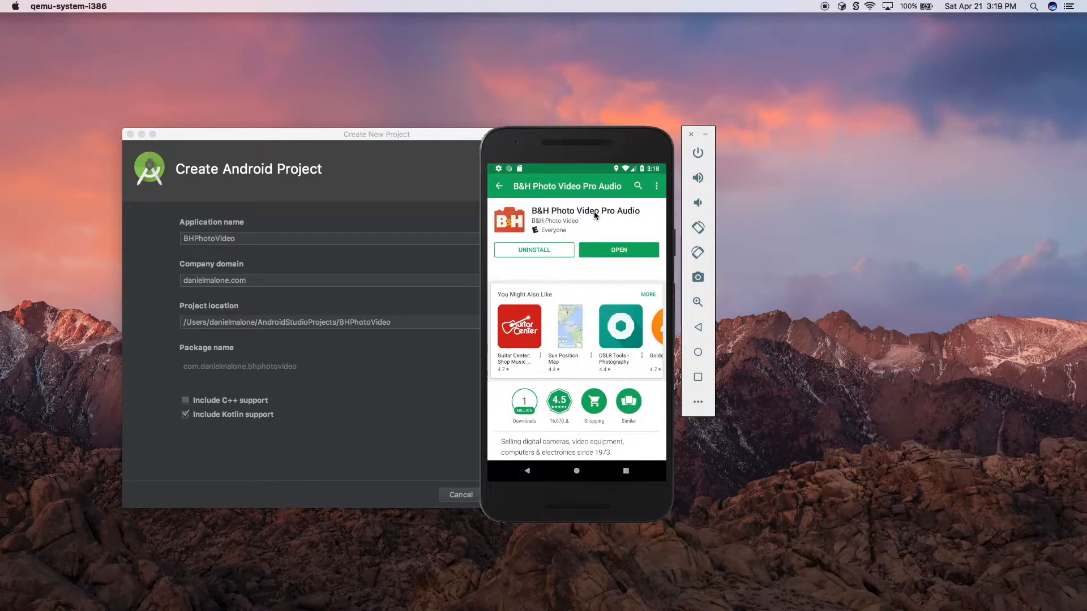
mouse_move(551, 220)
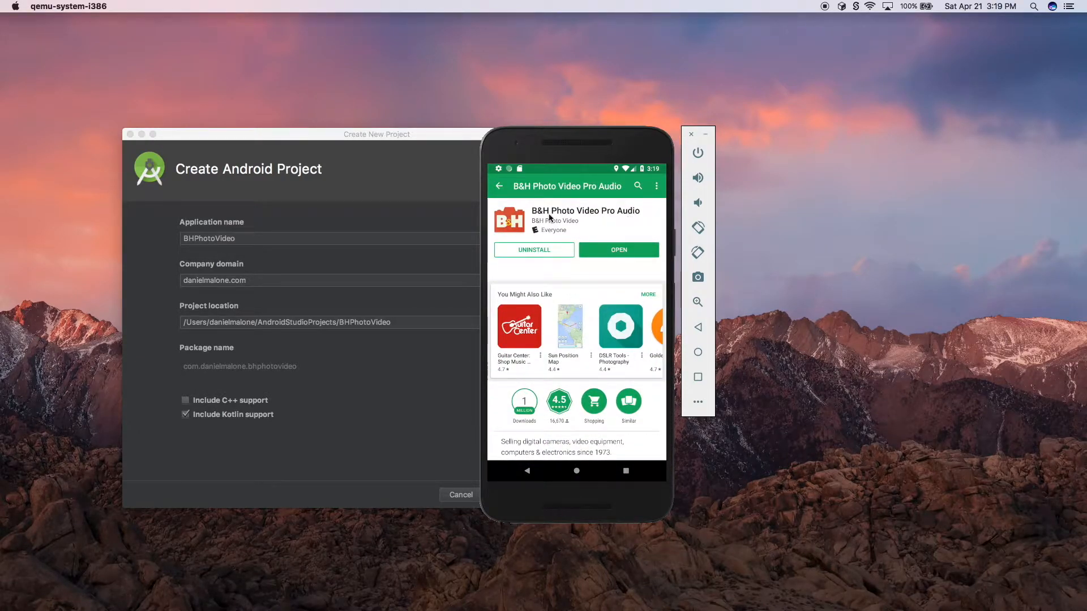
mouse_move(596, 440)
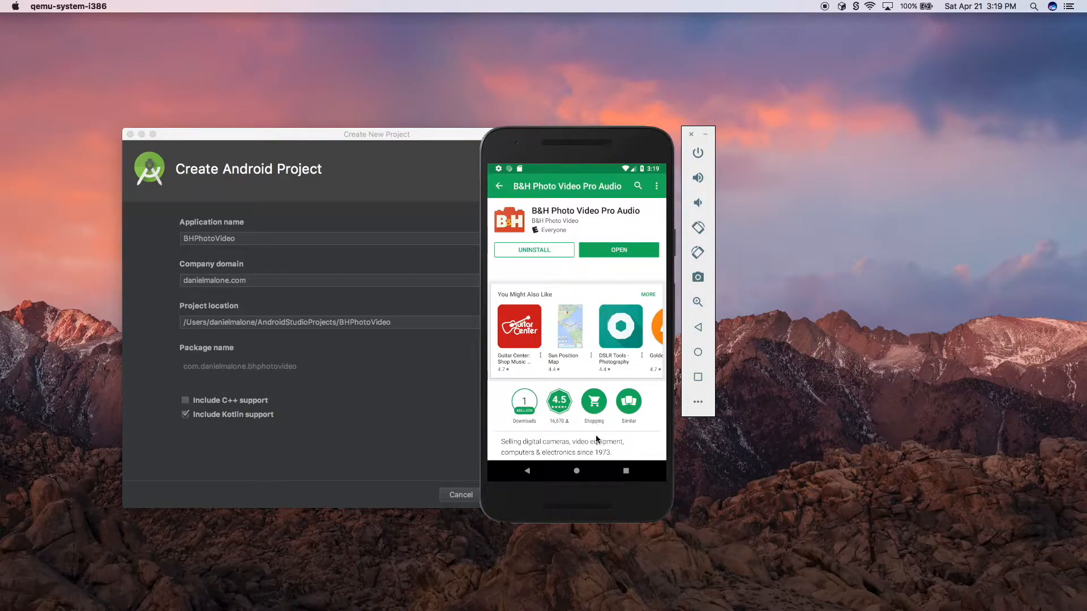
click(576, 470)
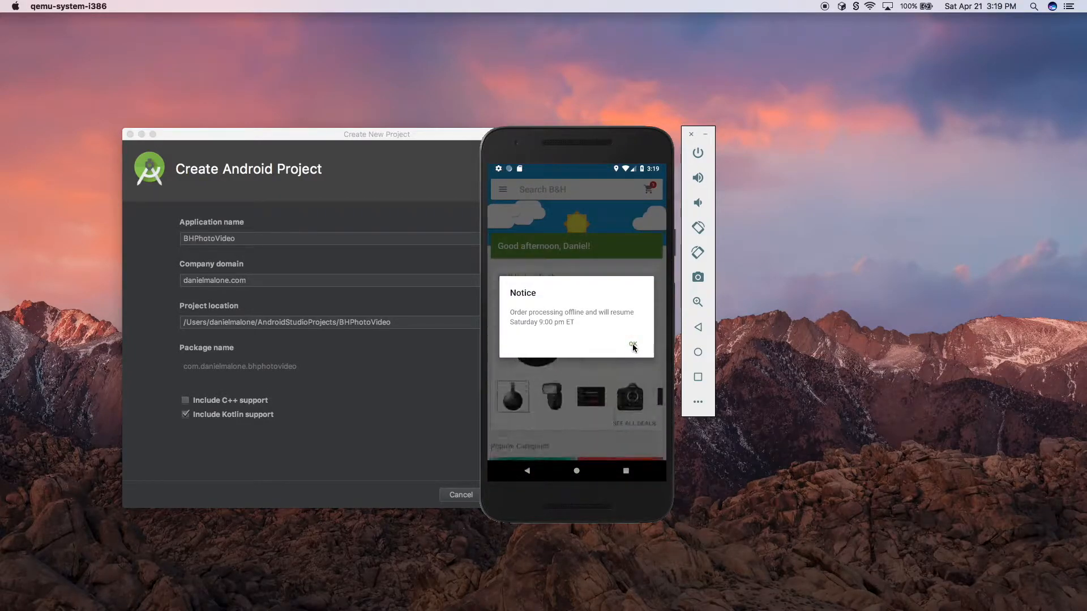
Dismiss the order notice, close search, and scroll the home feed to Recently Viewed.
click(632, 345)
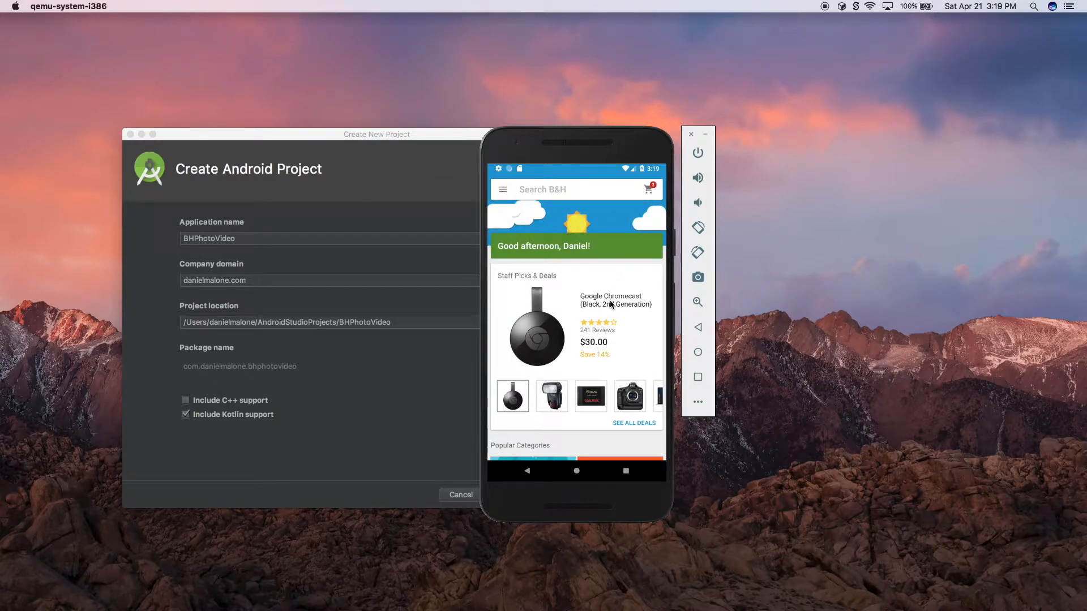
scroll(down, 3)
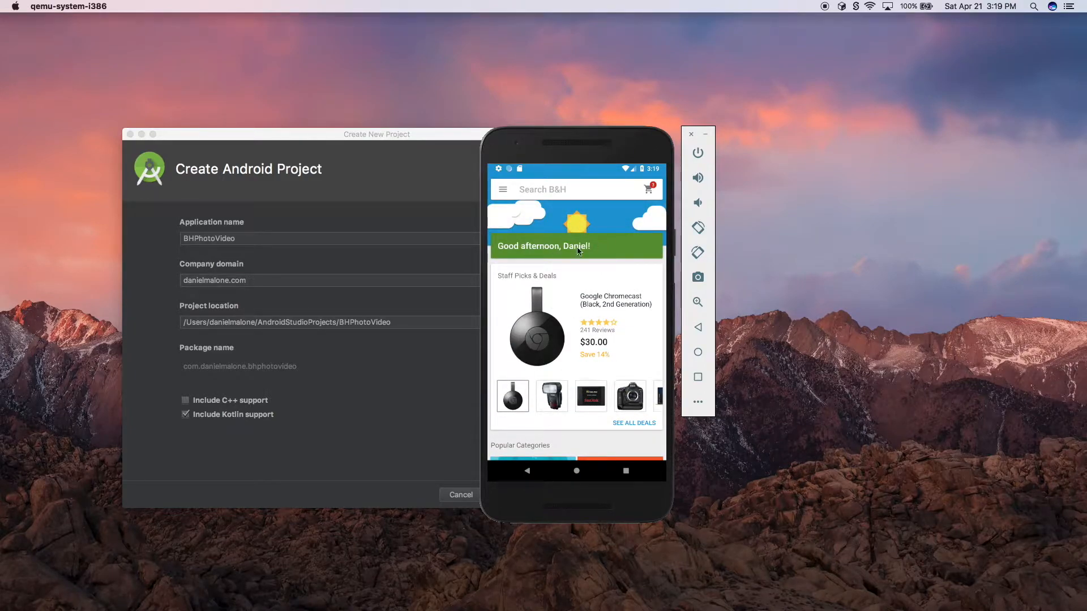
mouse_move(599, 203)
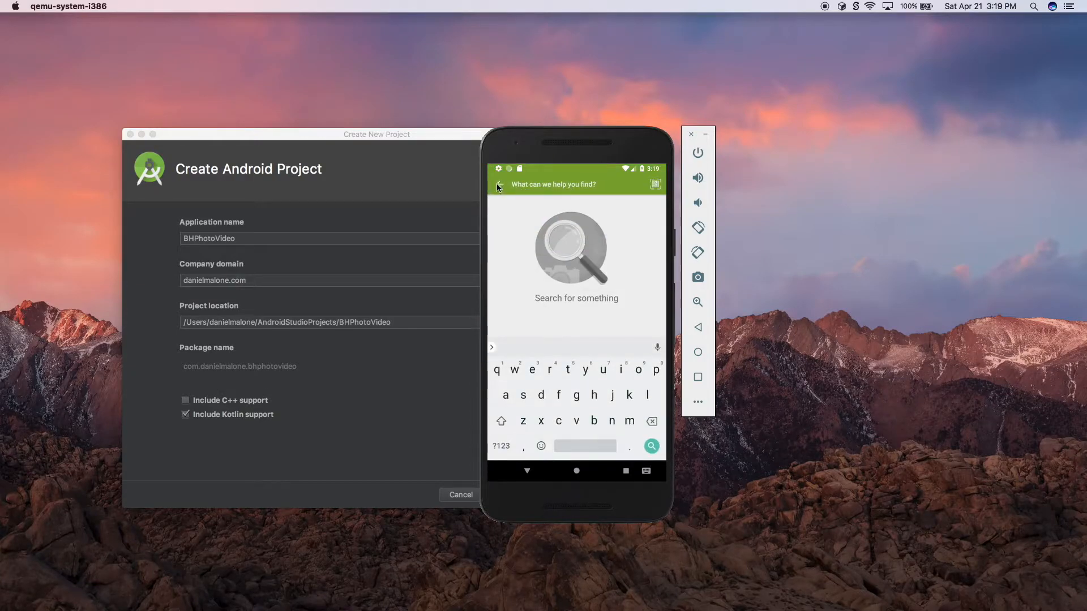
click(498, 189)
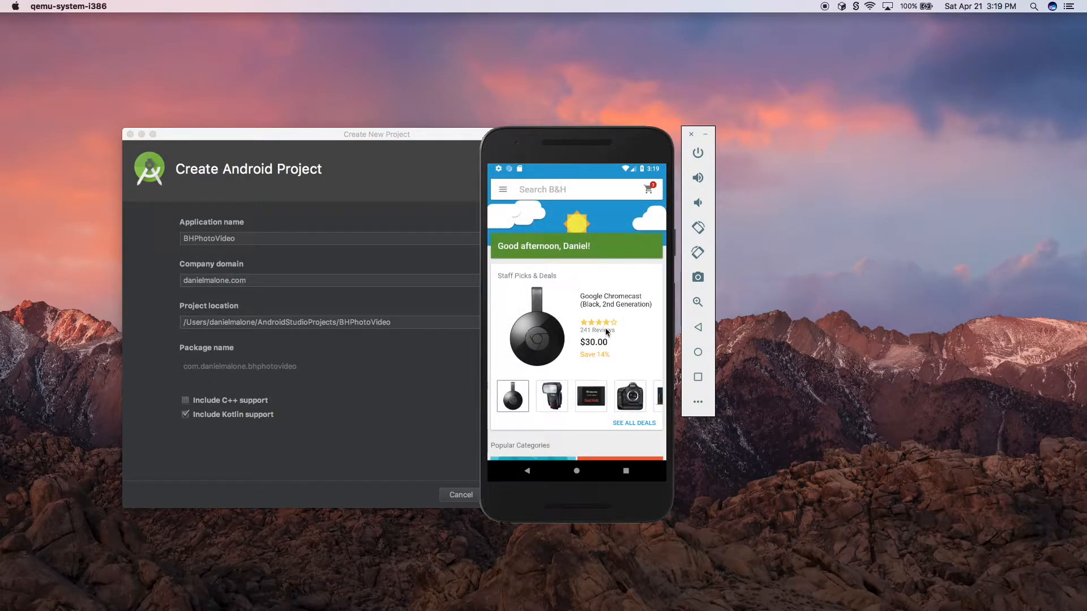
scroll(down, 3)
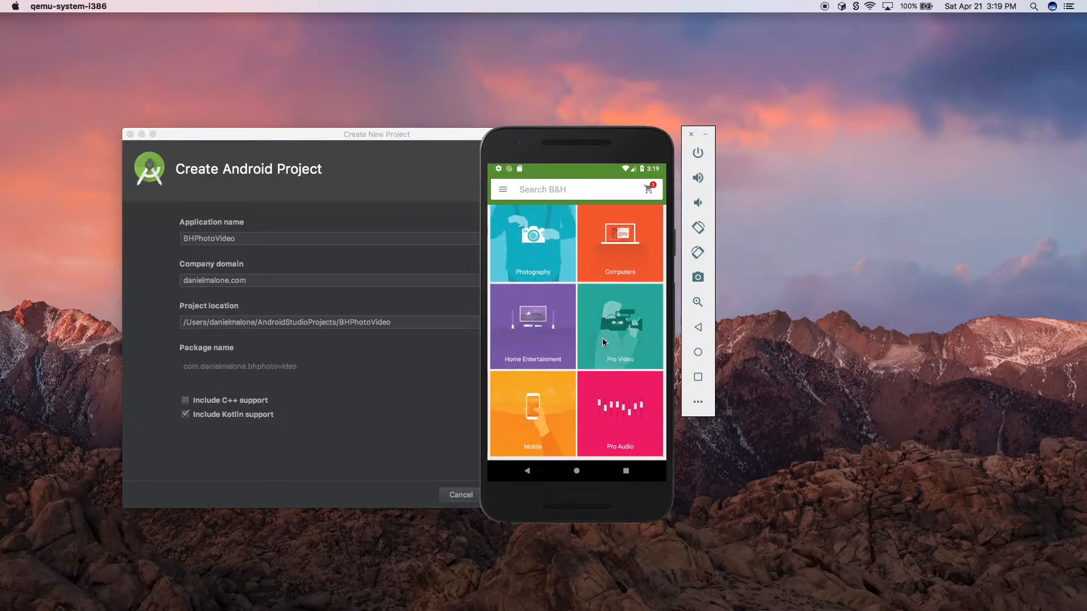
scroll(up, 3)
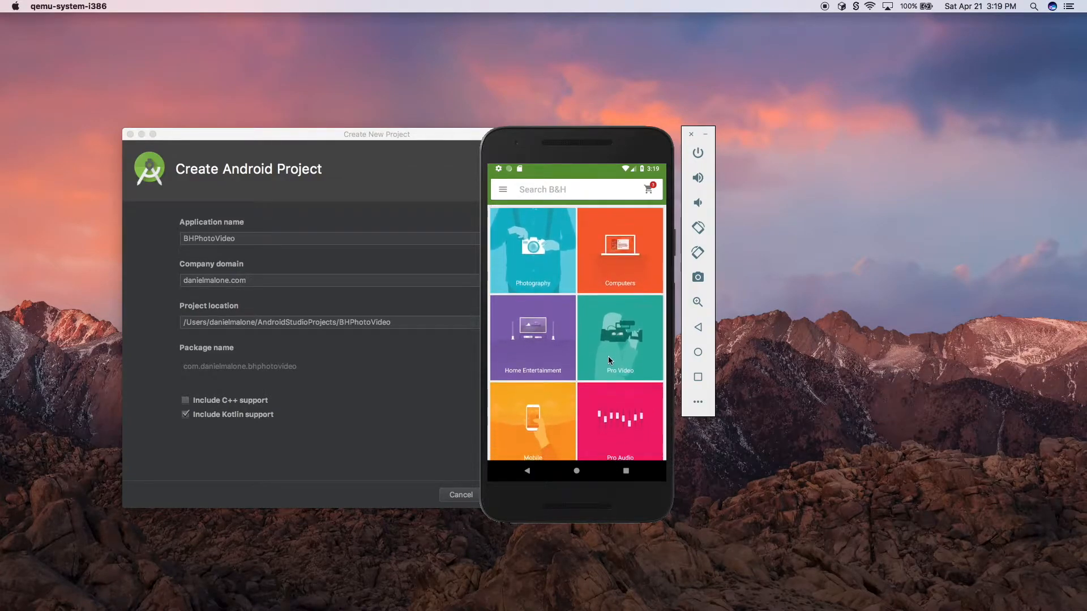
scroll(down, 3)
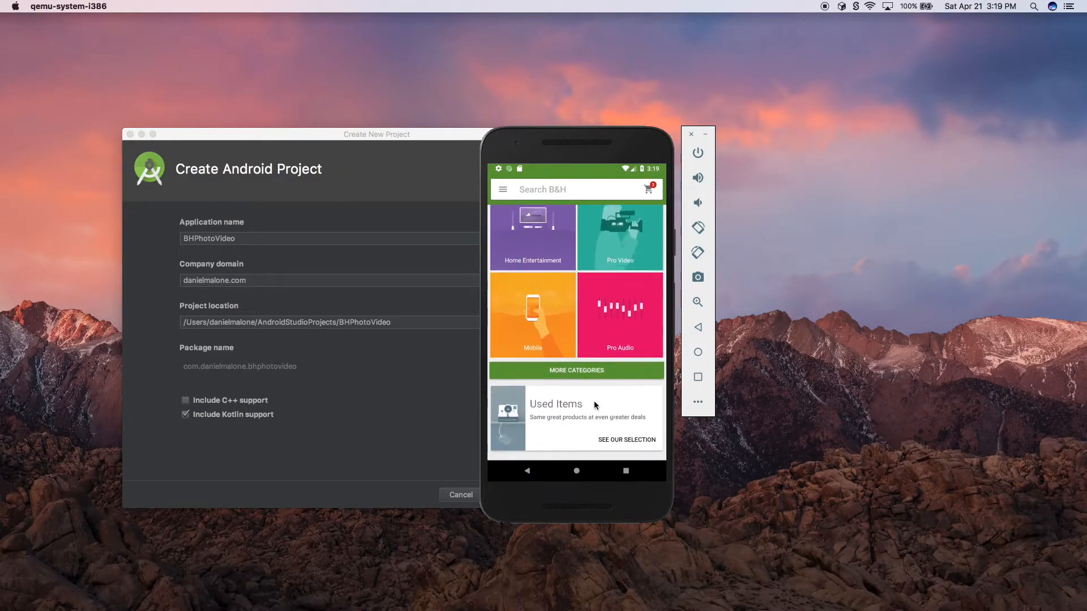
scroll(down, 3)
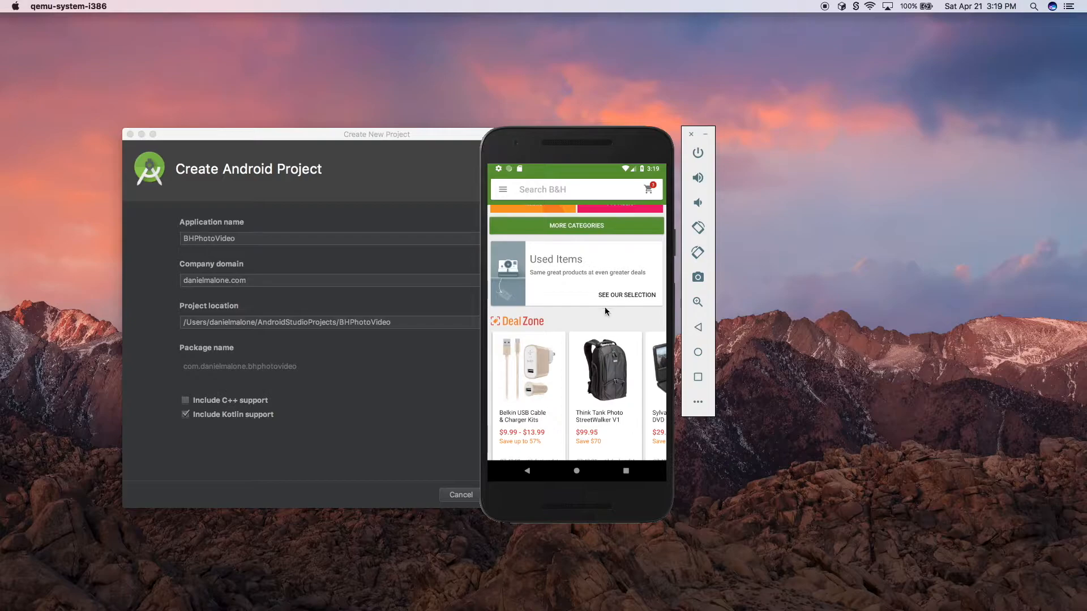
scroll(down, 3)
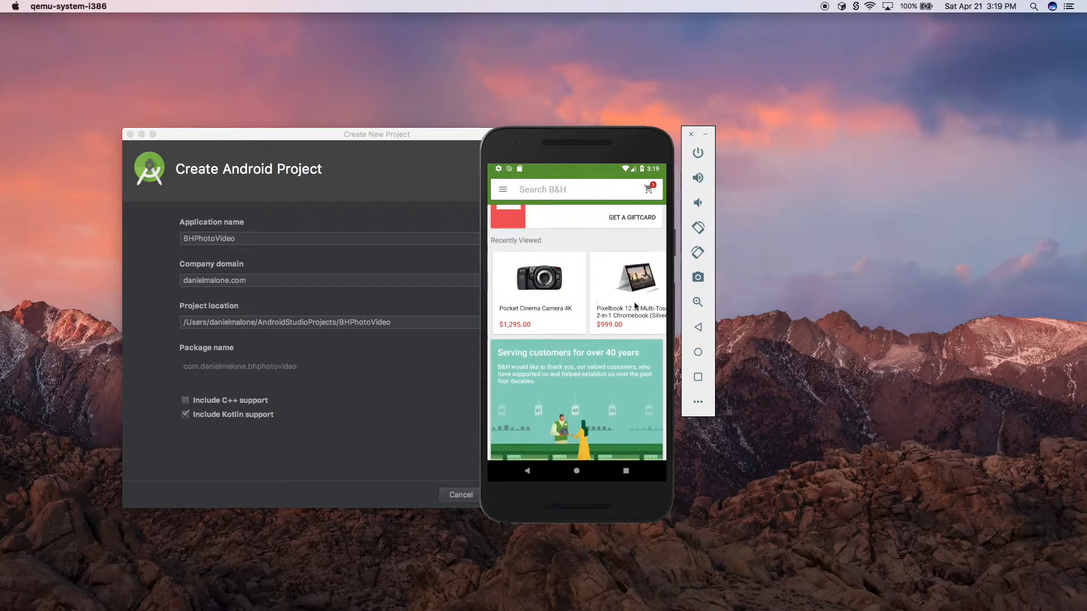
click(627, 285)
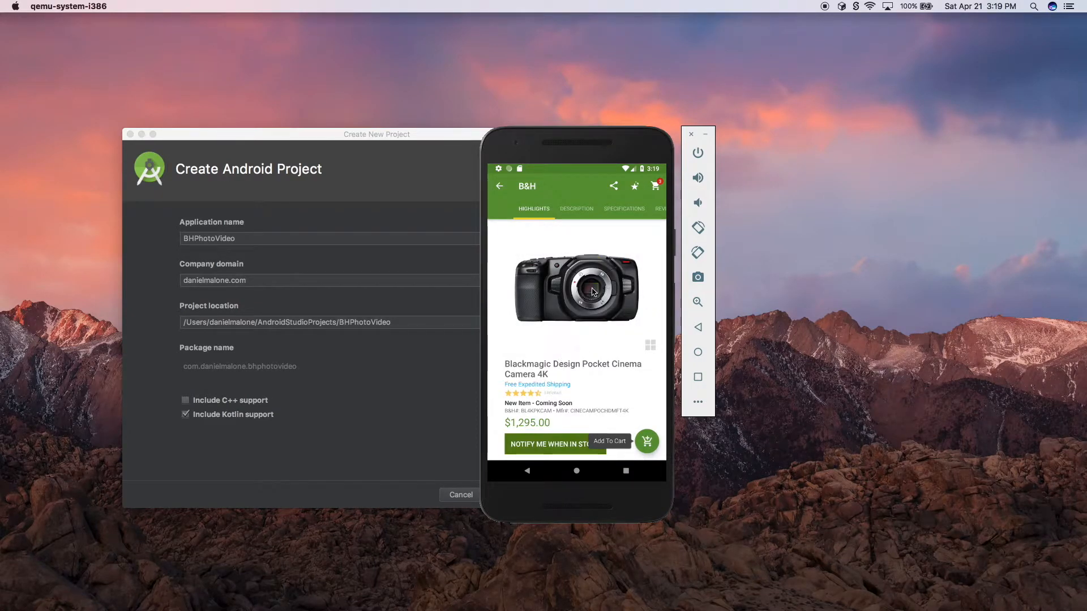
click(577, 290)
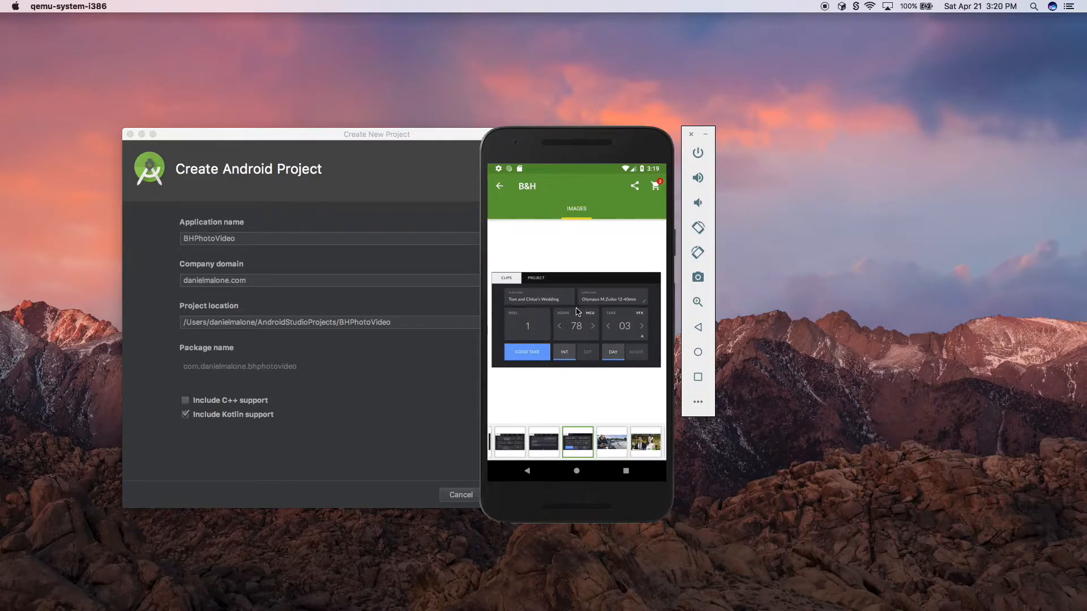
click(544, 441)
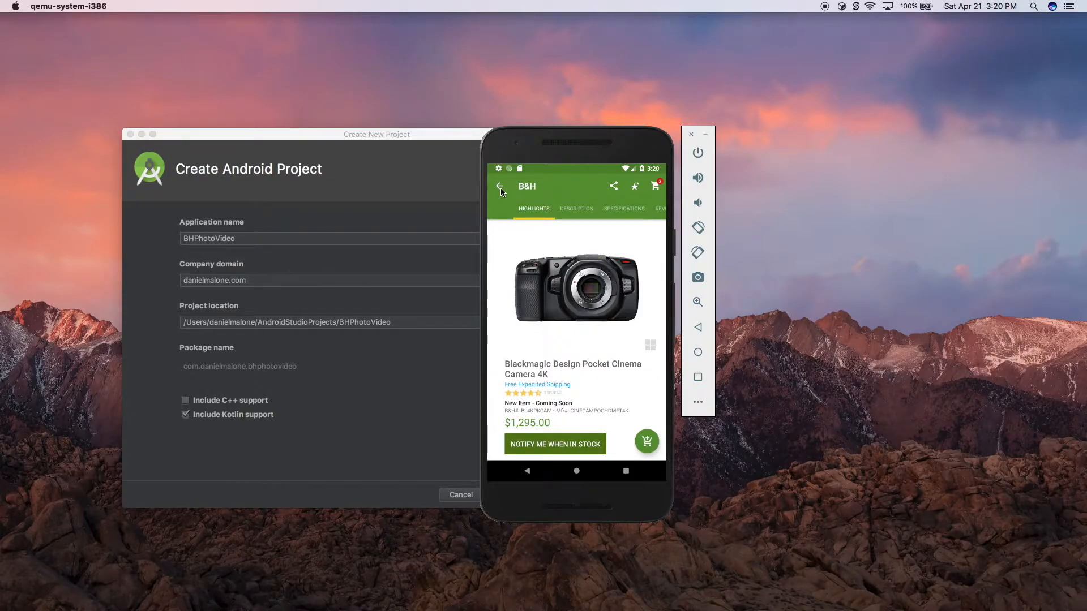
click(499, 188)
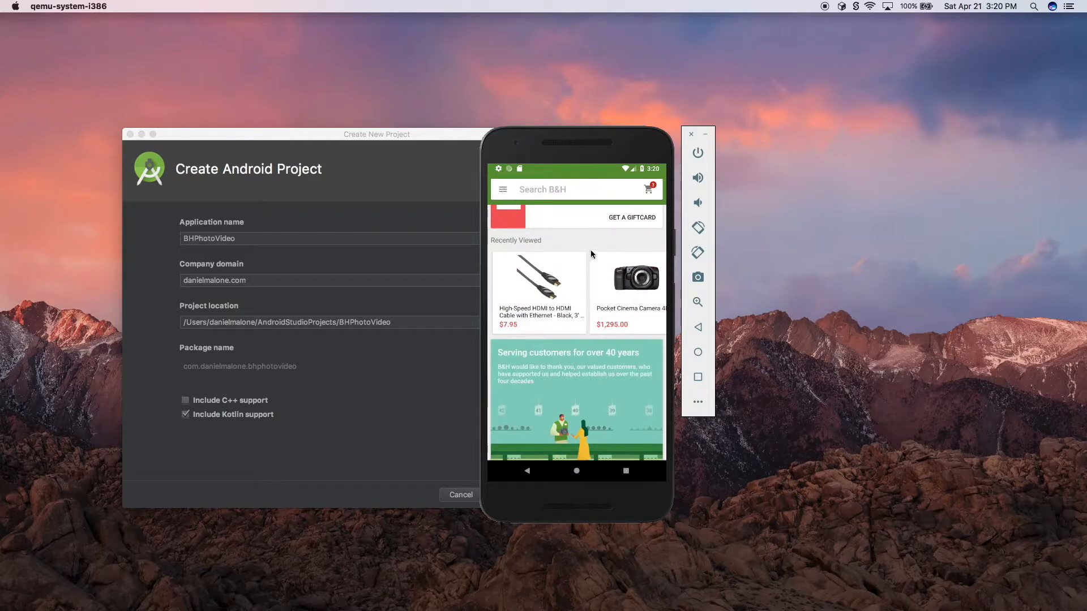
Browse the Google Chromecast page's description and reviews, then return to the home feed.
scroll(up, 3)
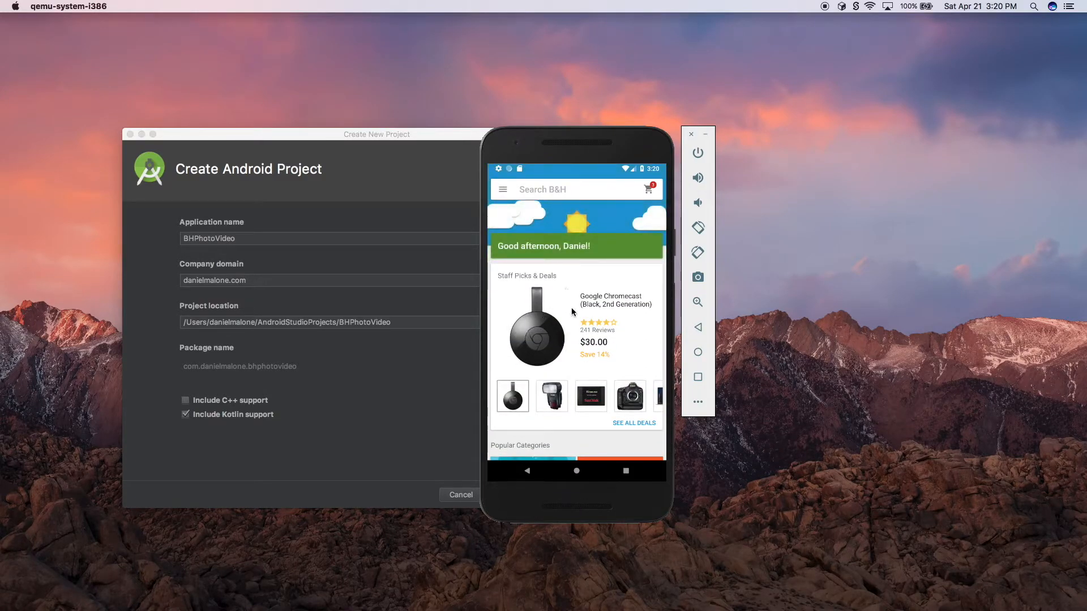
mouse_move(589, 318)
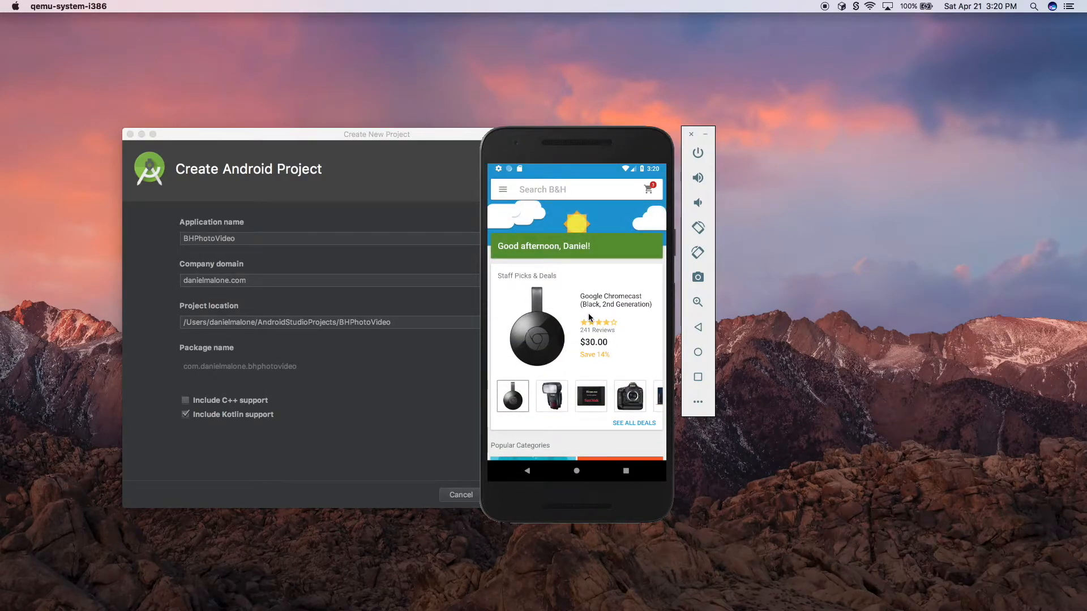
scroll(down, 3)
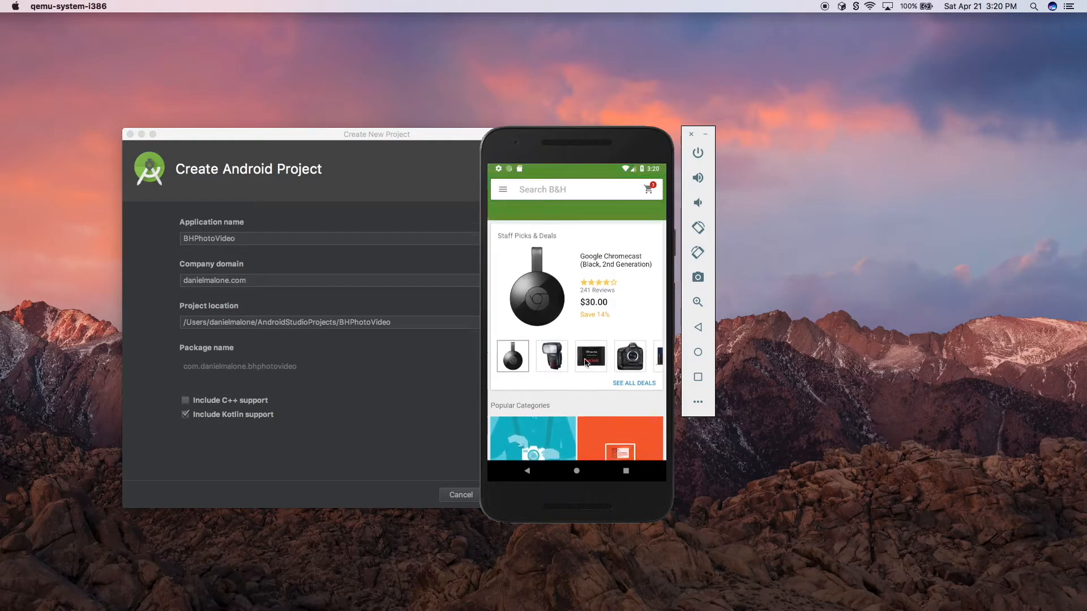
click(536, 287)
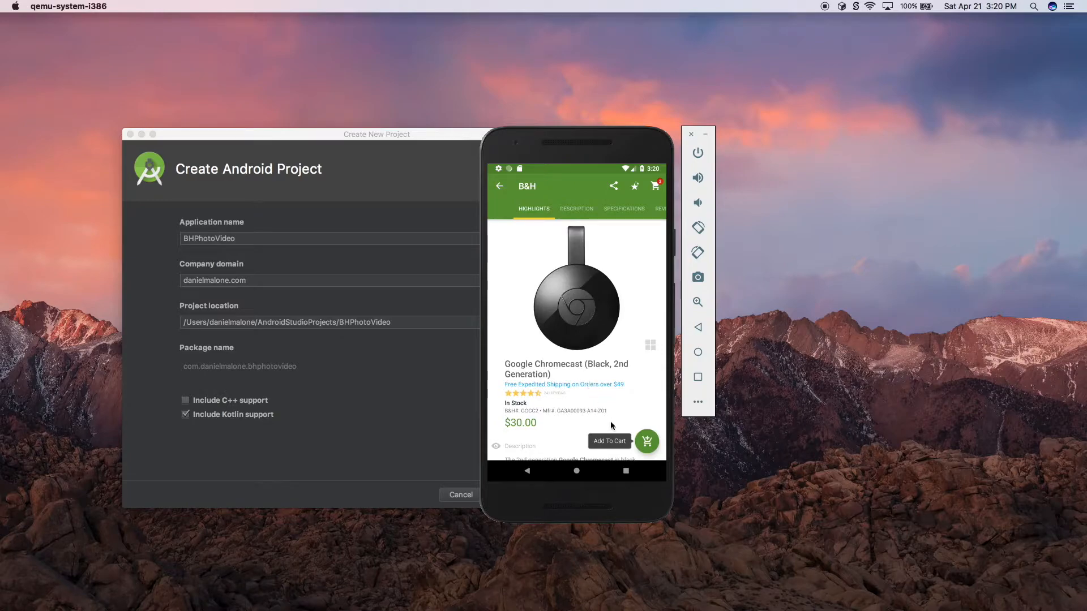
scroll(down, 3)
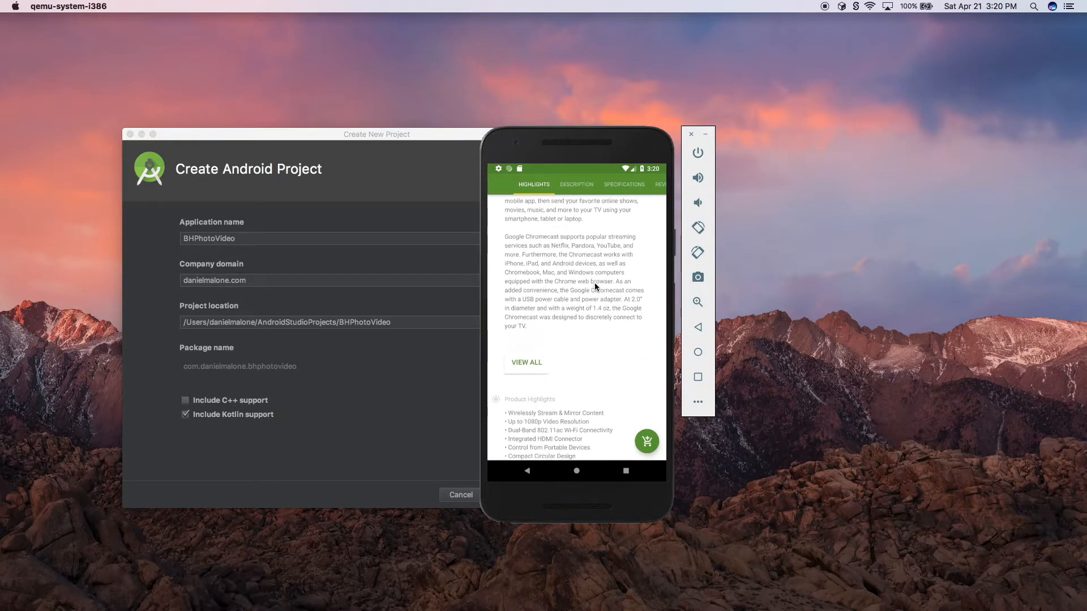
click(576, 184)
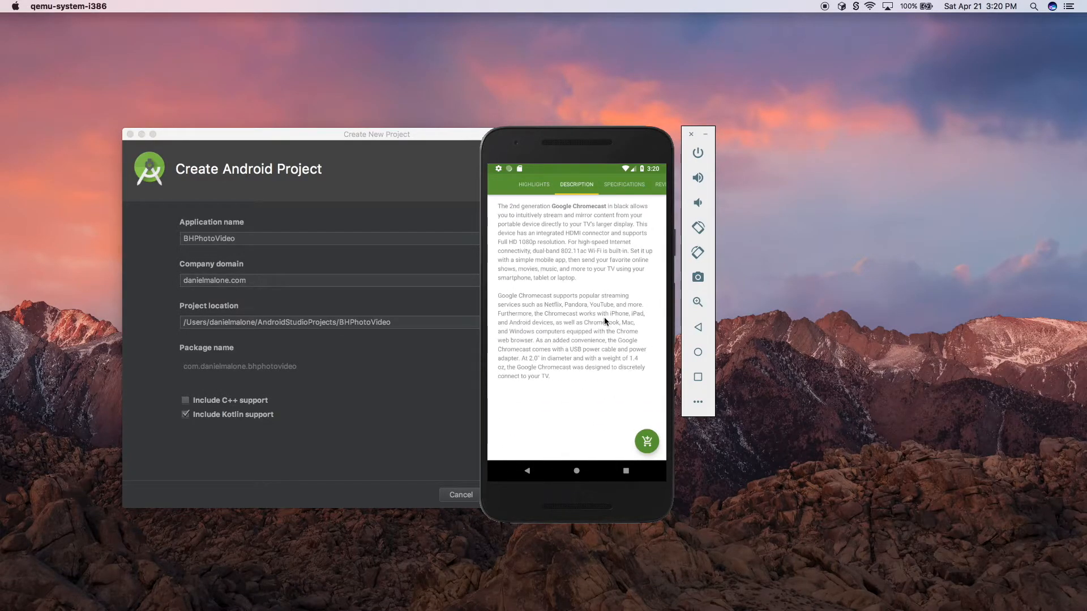
click(602, 185)
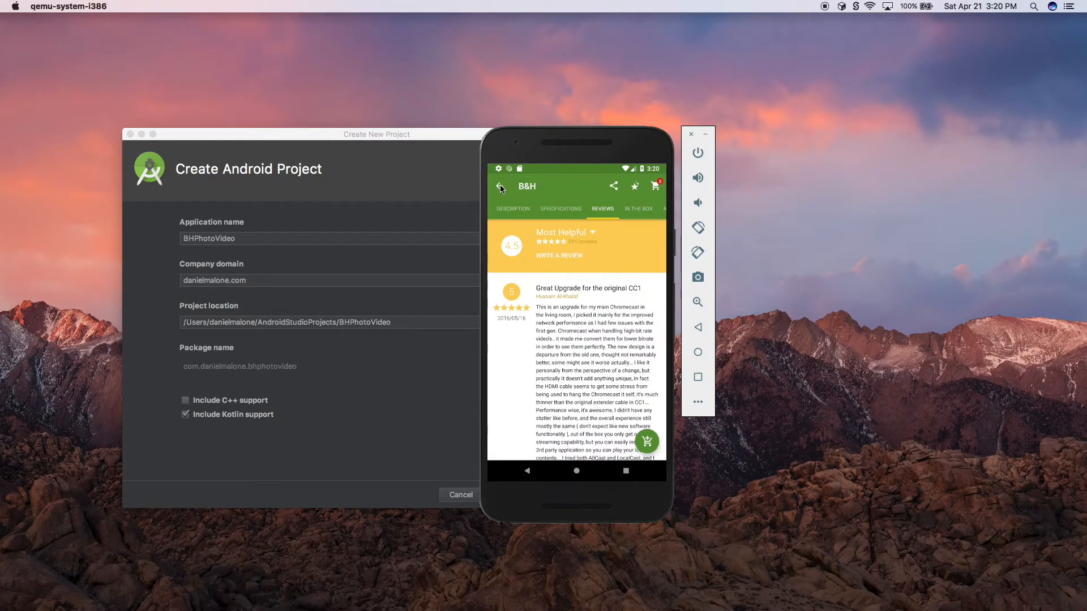
click(501, 189)
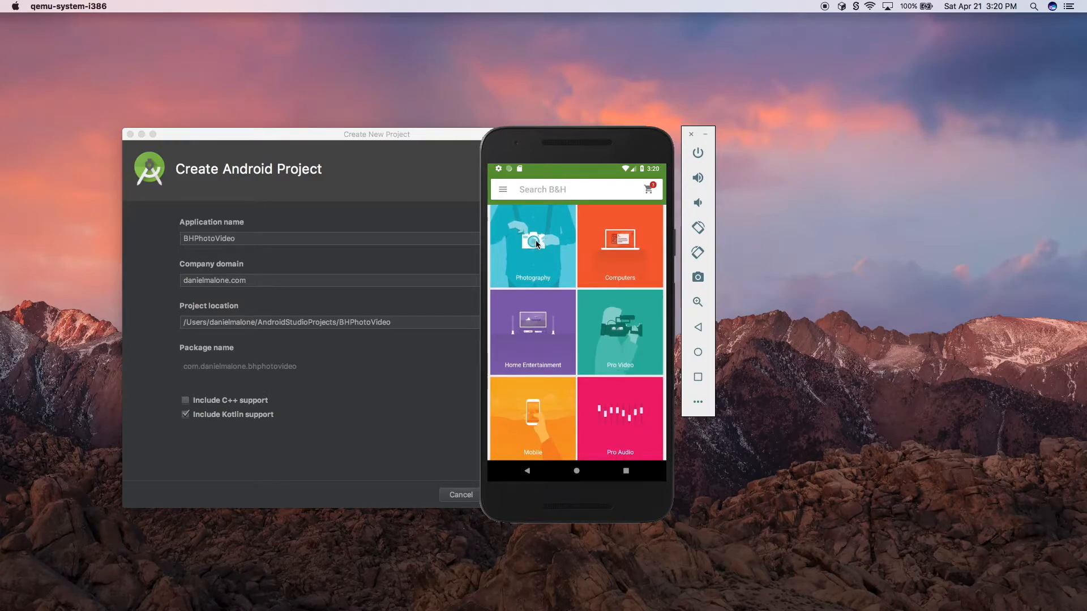
Navigate Photography, Digital Cameras, then DSLR Cameras and scroll the list.
click(532, 245)
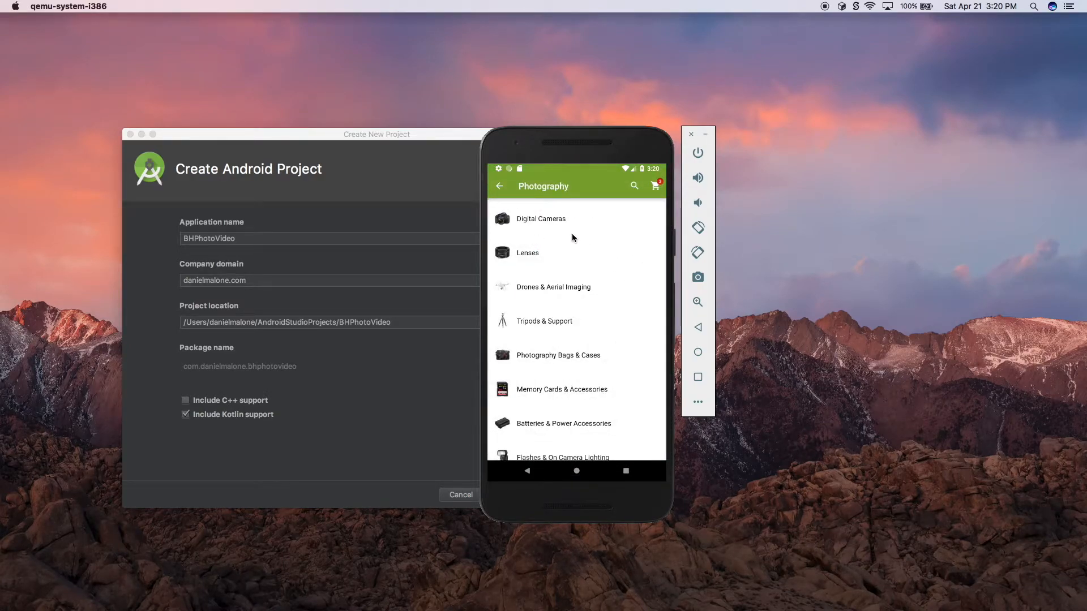
mouse_move(569, 317)
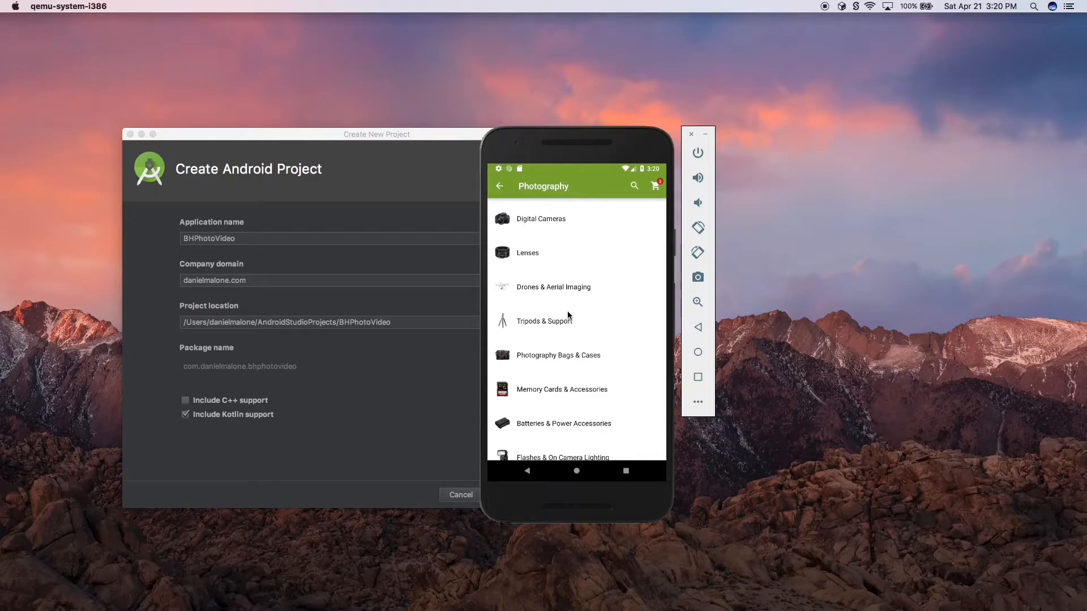
click(541, 219)
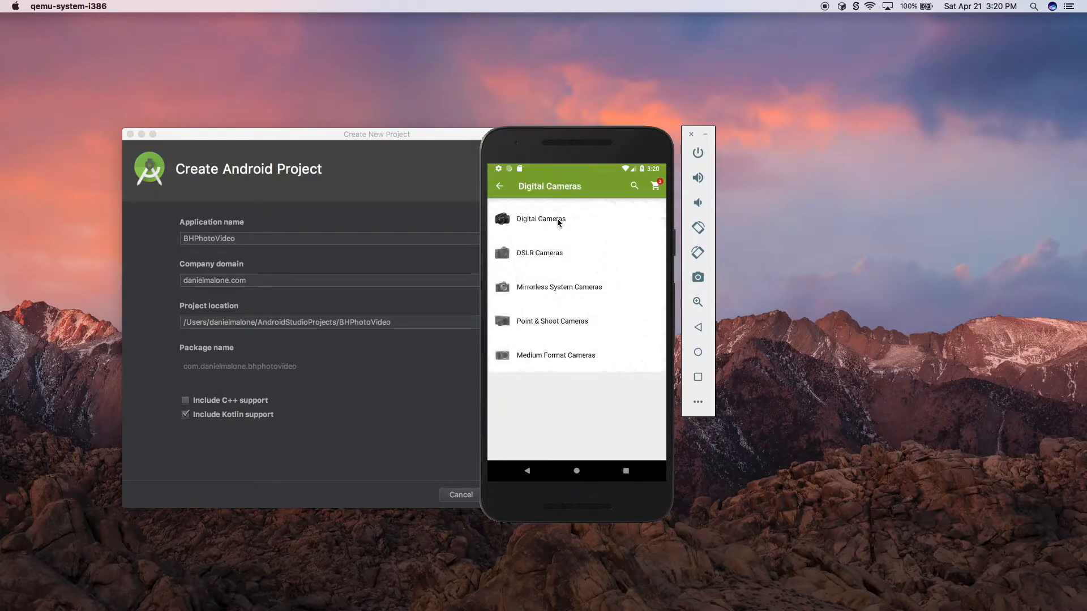
click(540, 253)
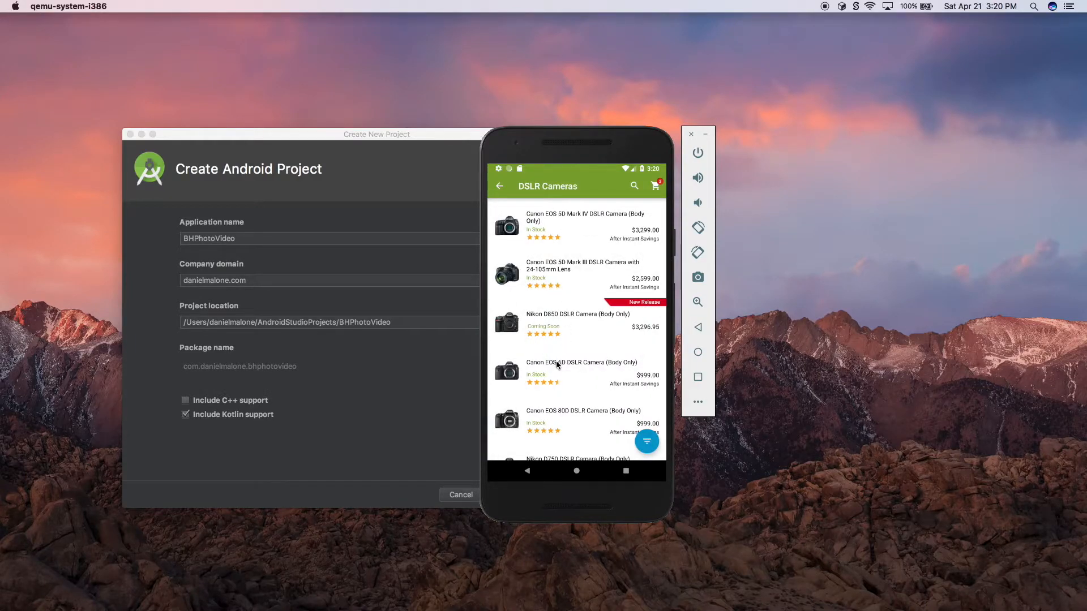
scroll(down, 3)
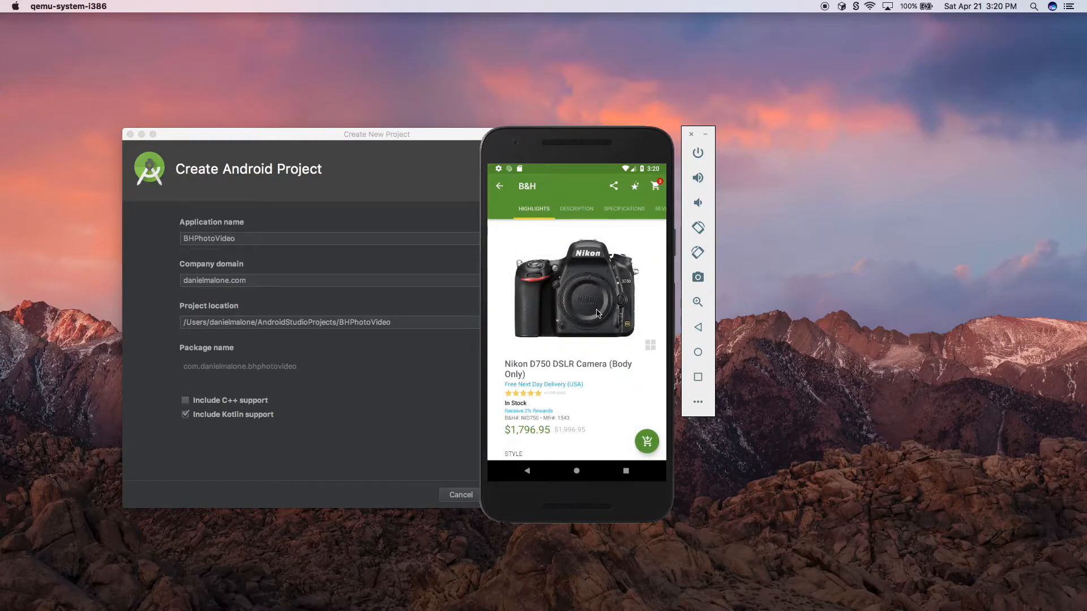
mouse_move(580, 220)
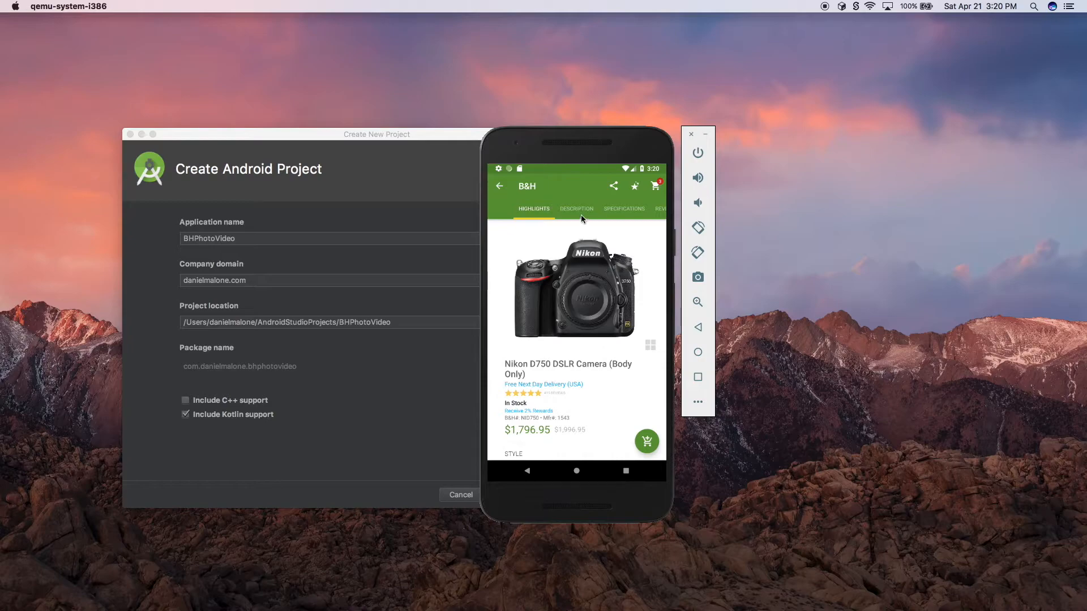
View the Nikon D750's Reviews, Q&A and In the Box tabs, then scroll its Highlights.
click(576, 209)
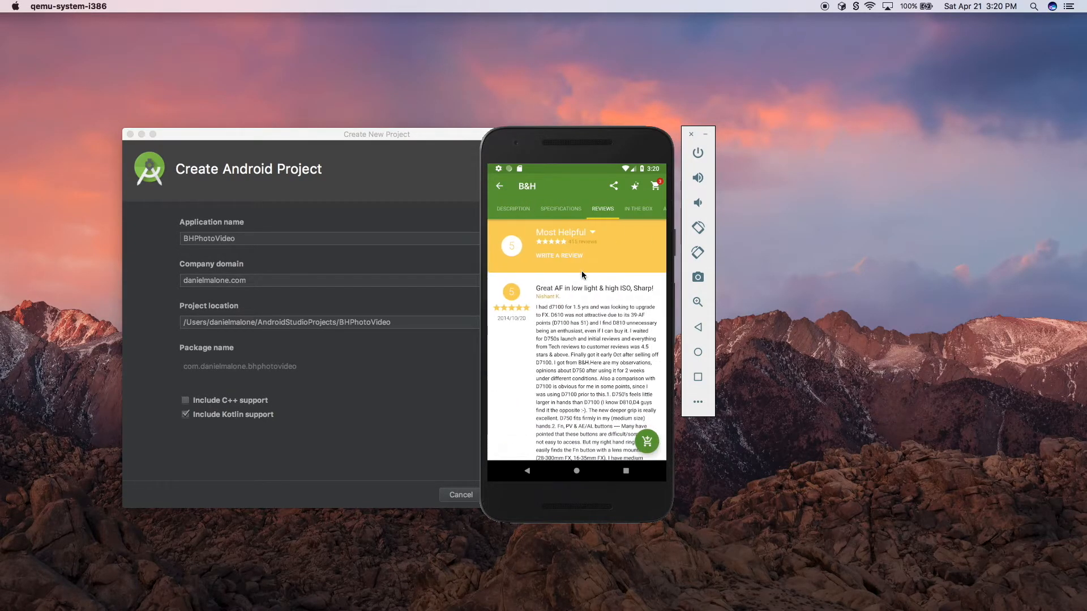
click(649, 209)
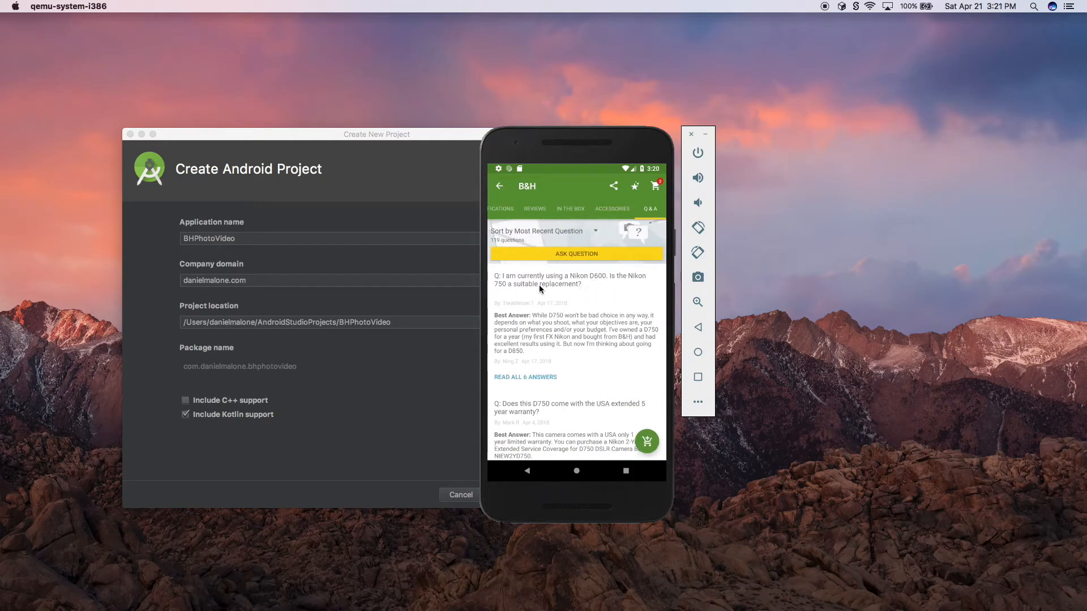
click(593, 209)
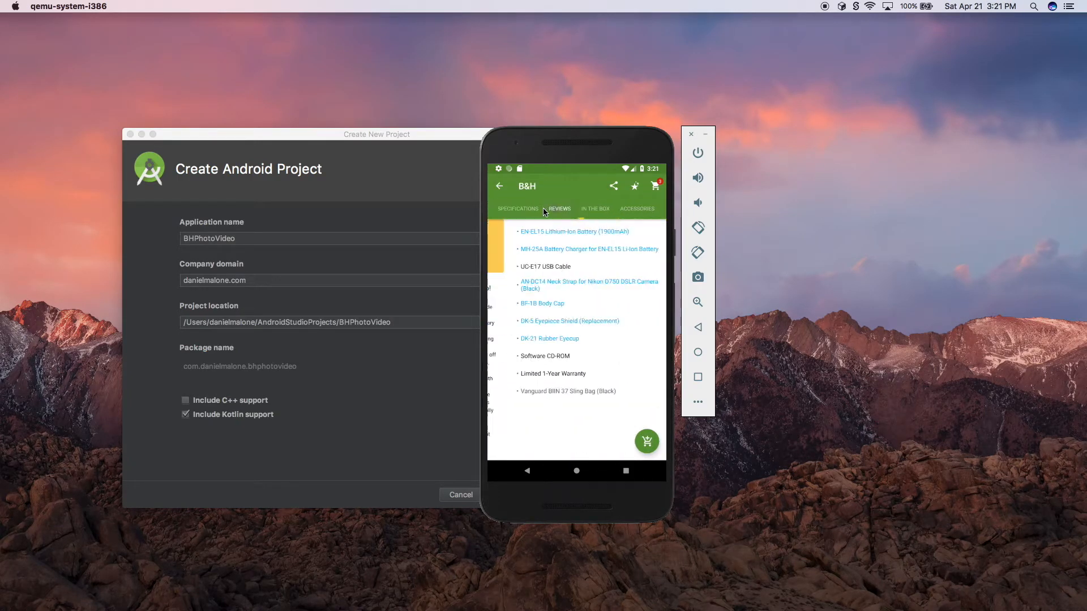
click(577, 203)
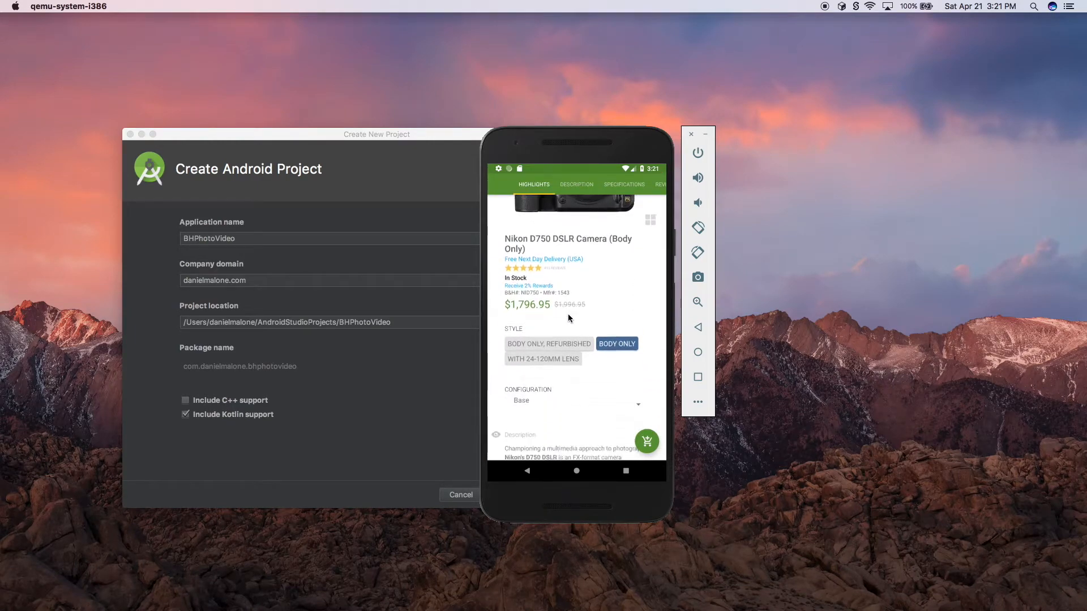
scroll(down, 3)
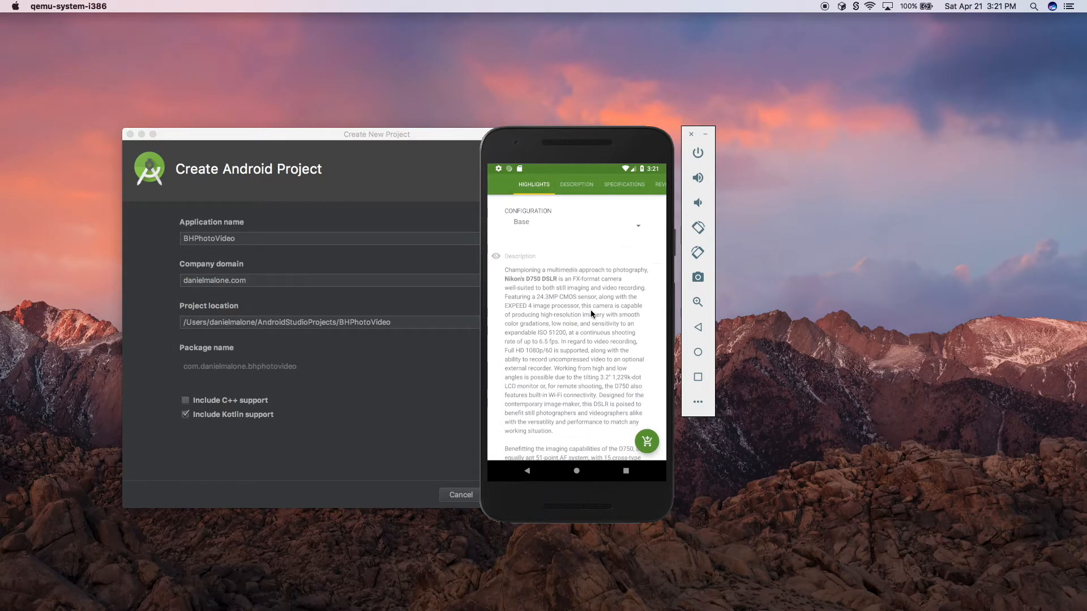
scroll(down, 3)
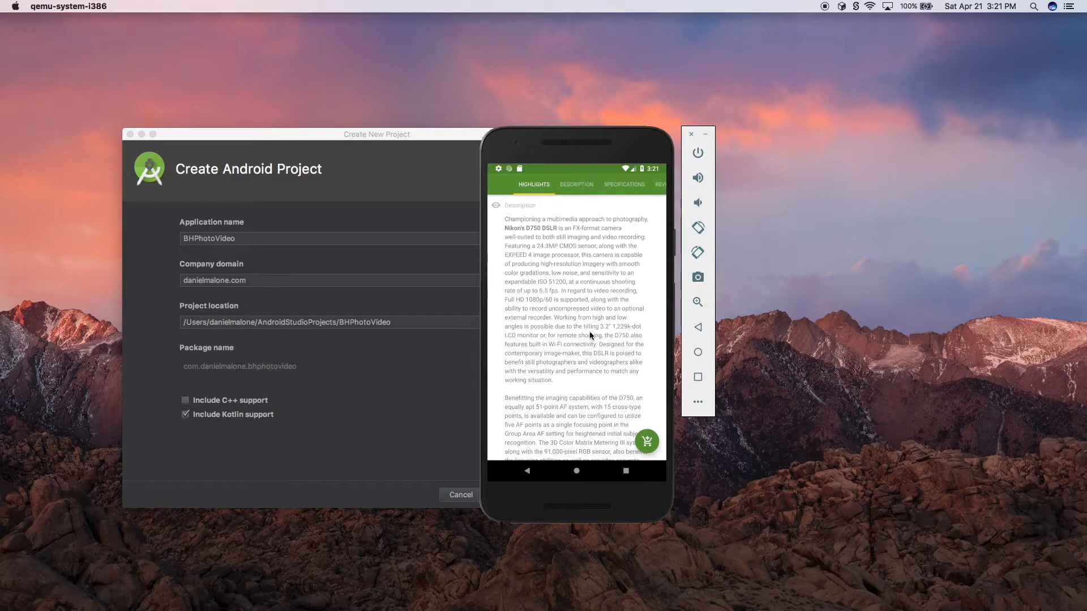
scroll(down, 3)
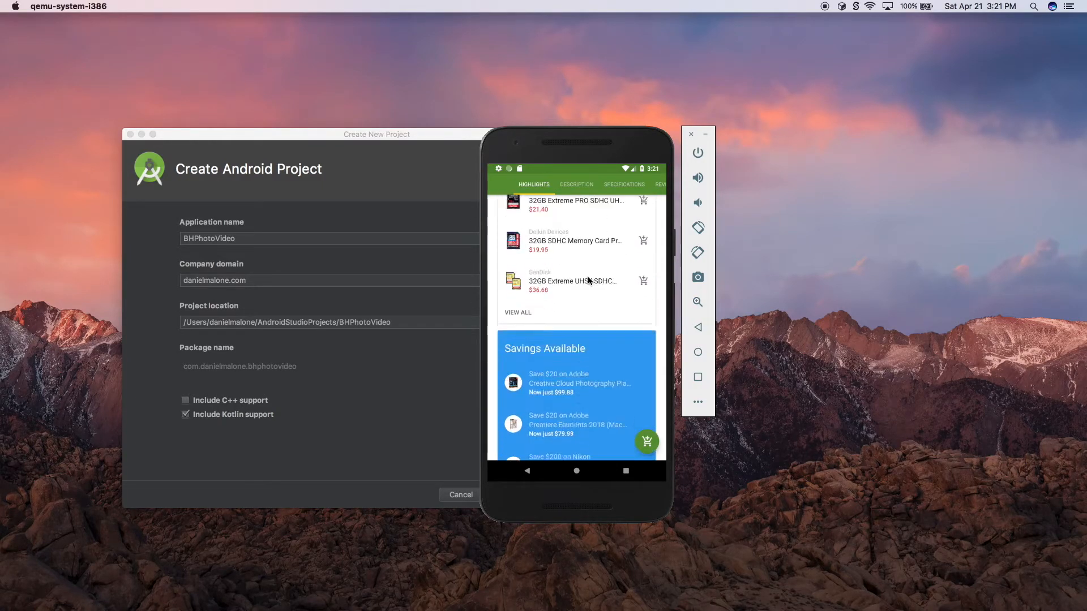
scroll(down, 3)
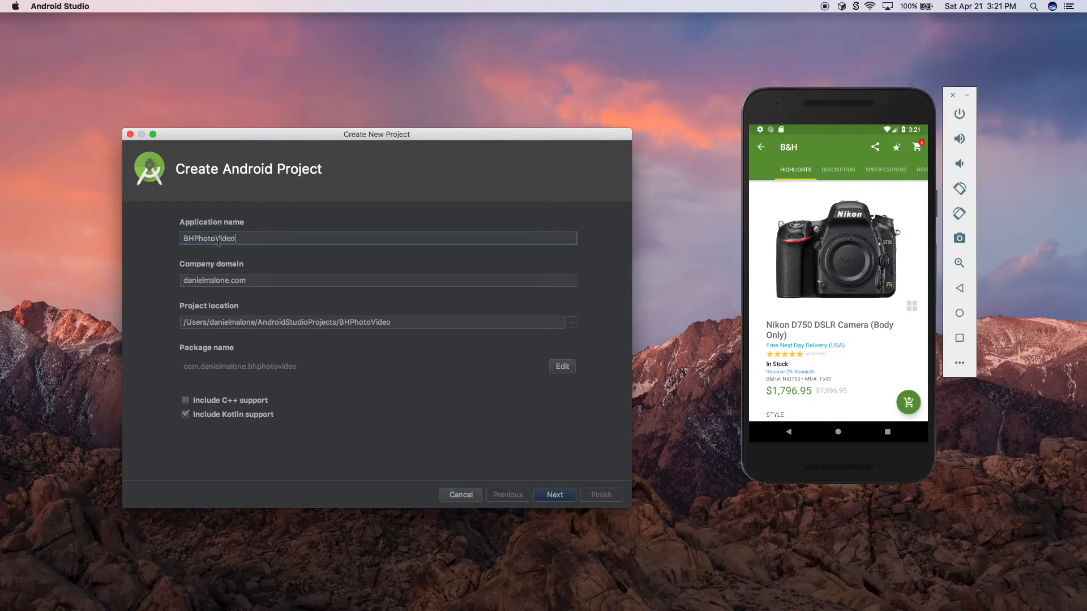
Create the BHPhotoVideo project for Phone and Tablet API 23 using the Basic Activity template.
click(377, 281)
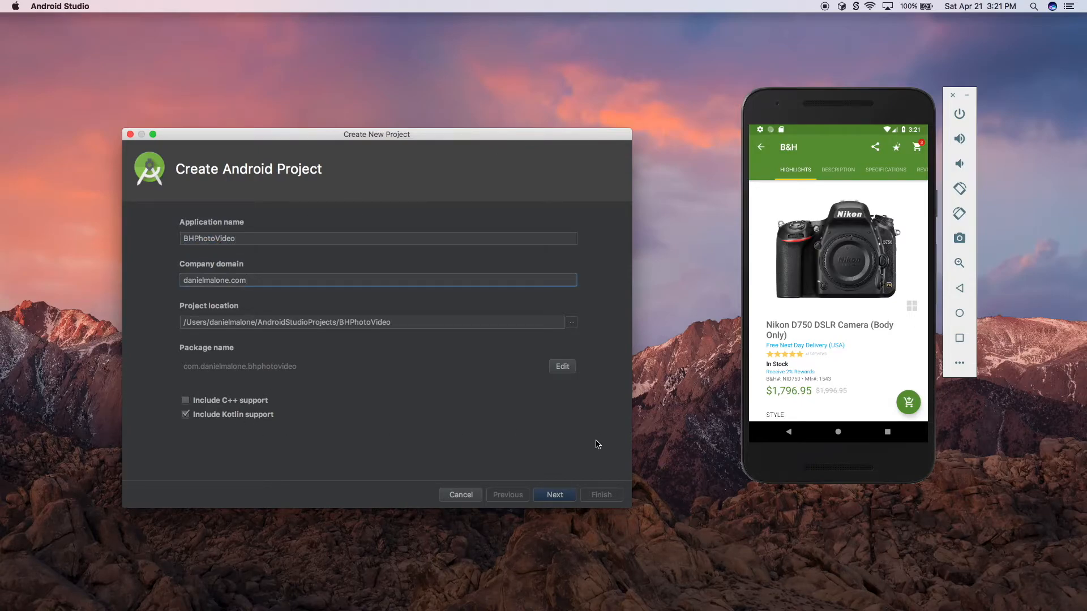
mouse_move(541, 466)
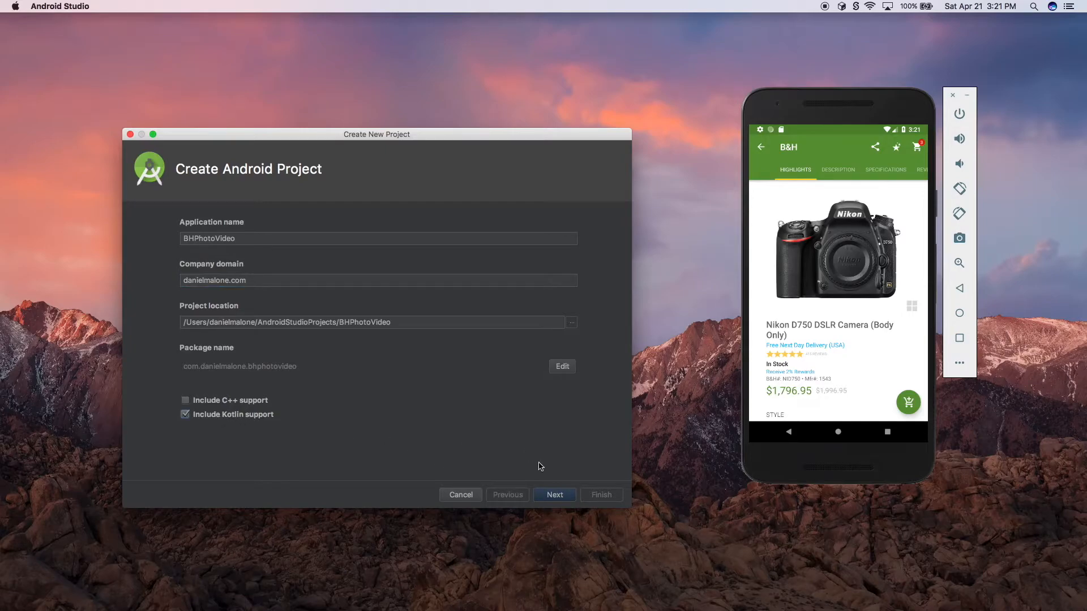
click(553, 495)
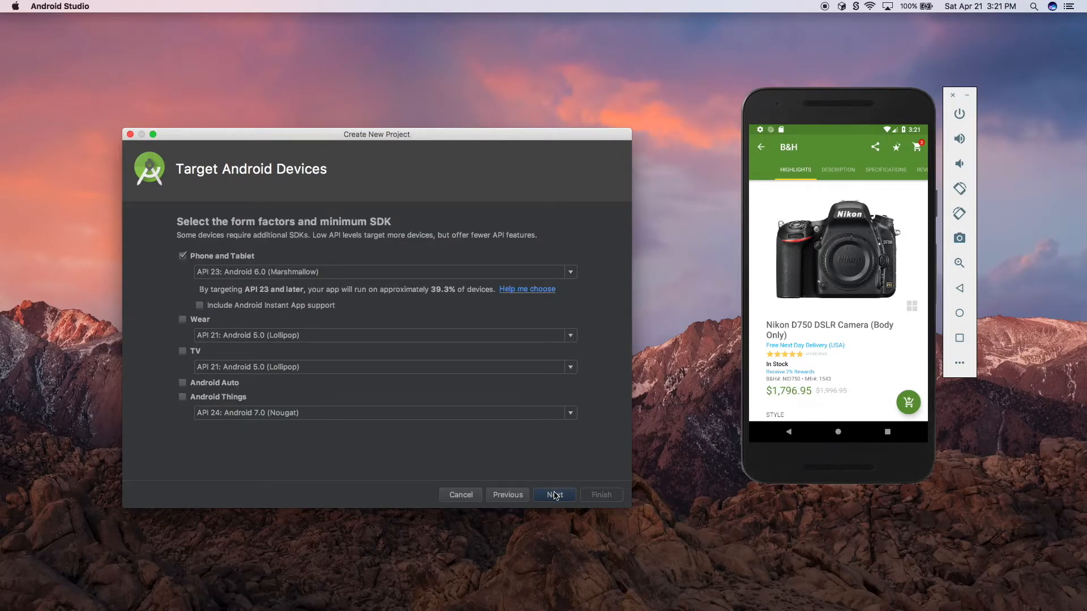
mouse_move(254, 294)
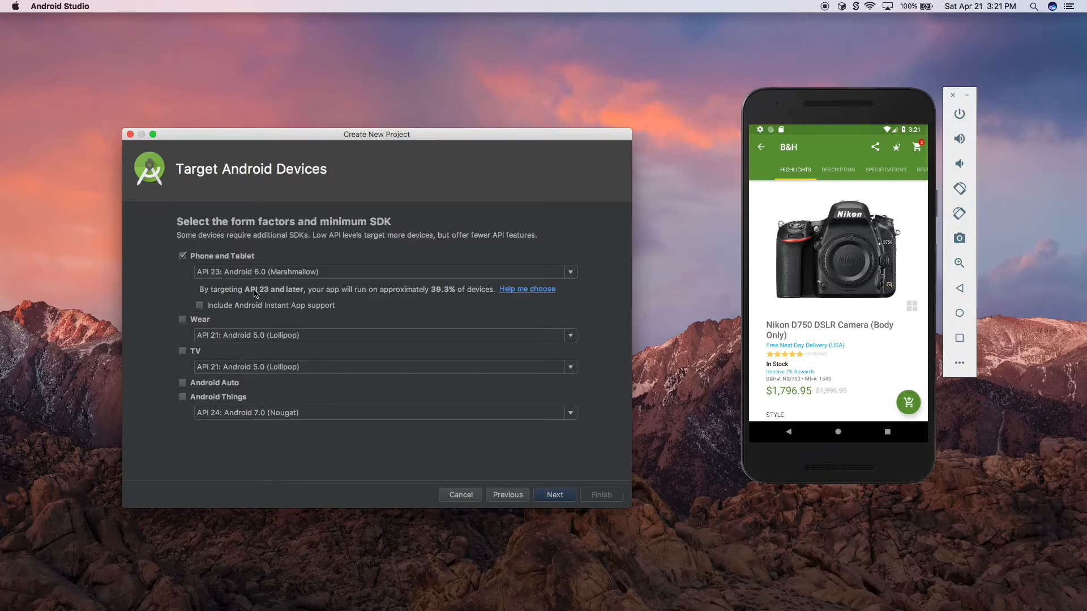
click(554, 494)
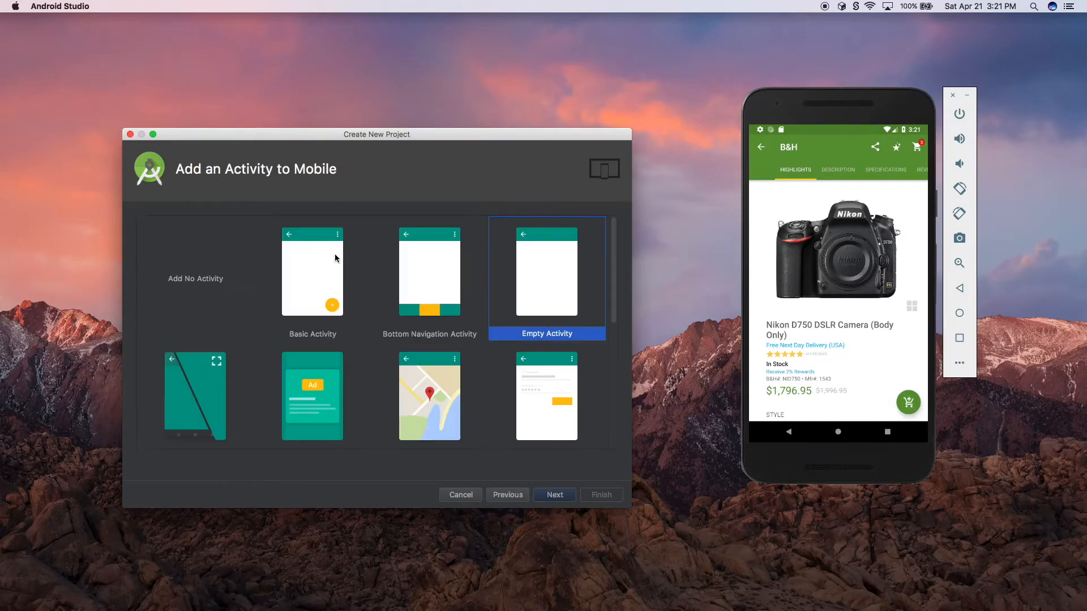
click(555, 494)
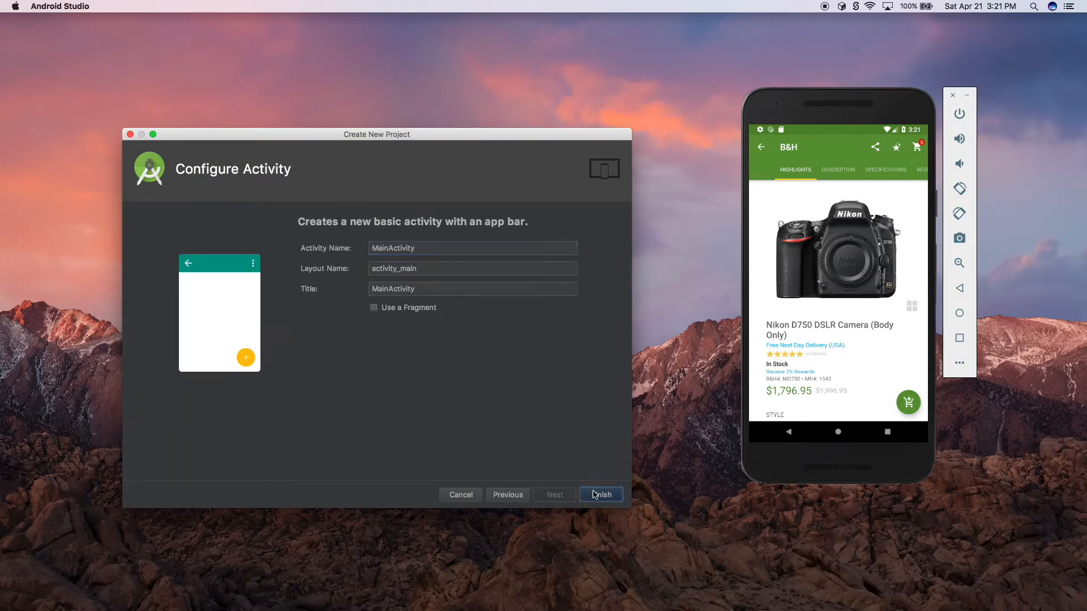
click(600, 495)
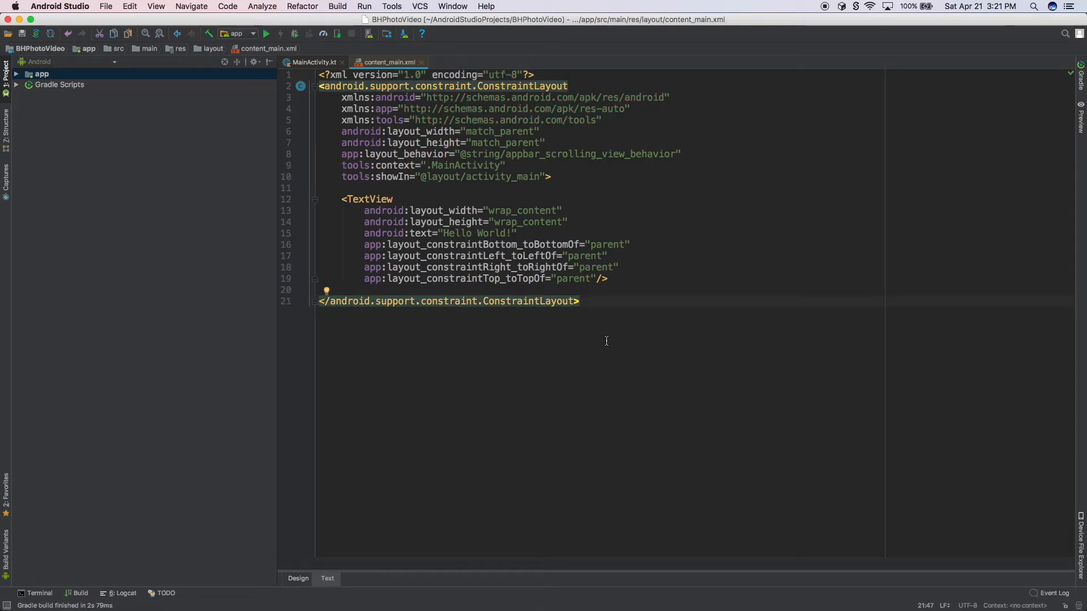
Wait for the Gradle build and bring the emulator back into use beside the project.
click(267, 33)
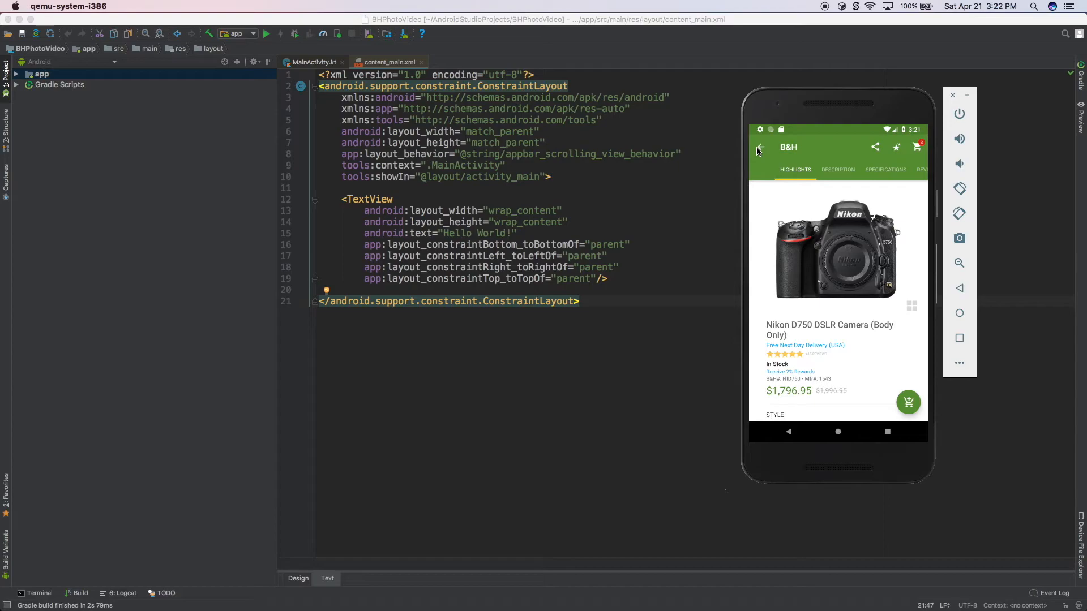
Back out to All Categories, visit the Newsfeed from the drawer, then open Computers.
click(760, 148)
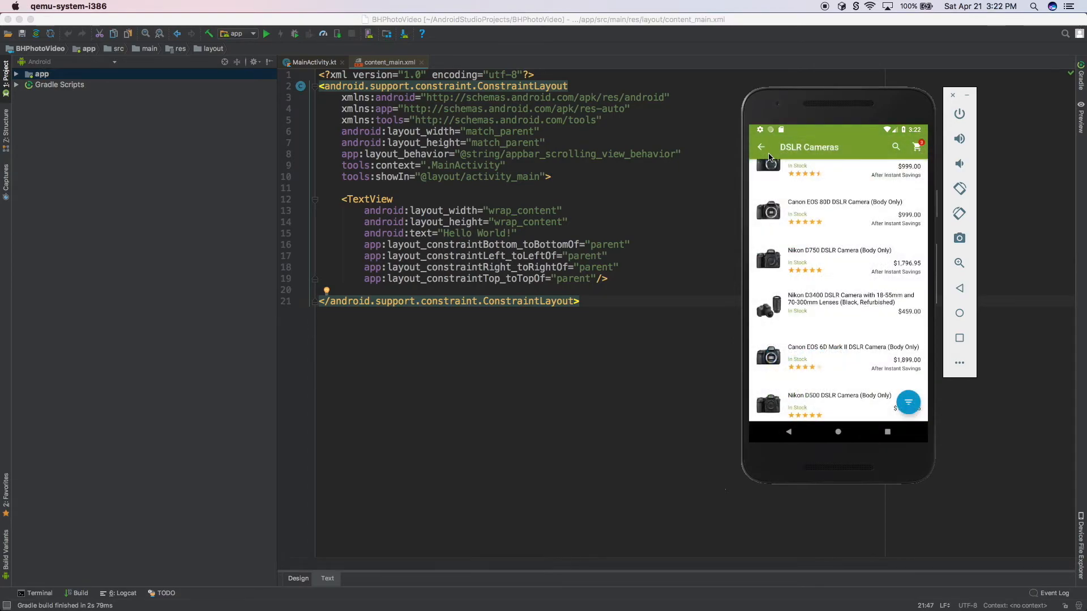
click(760, 146)
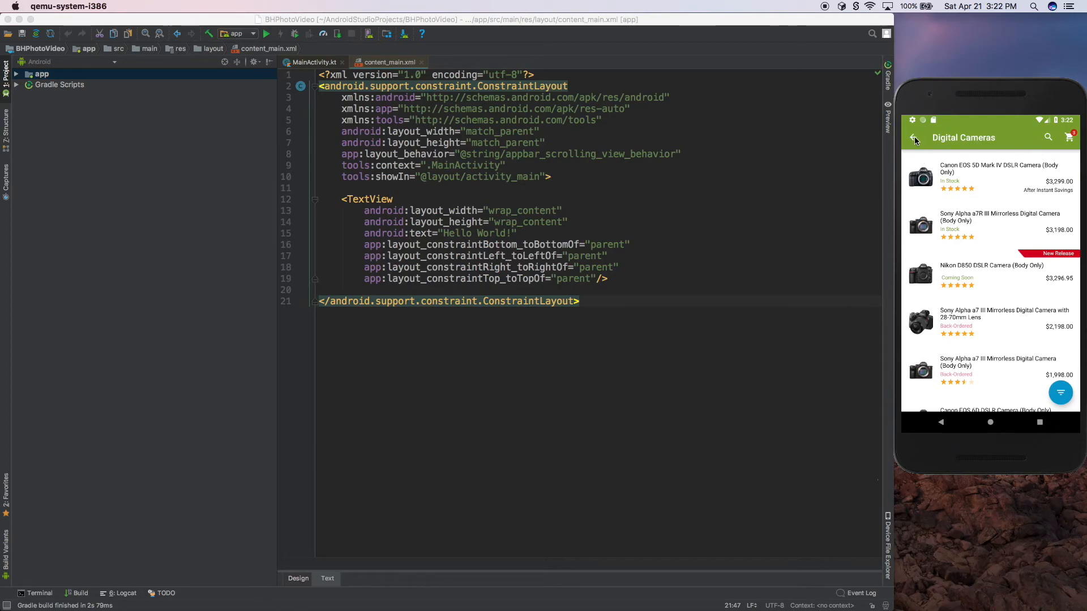
click(914, 137)
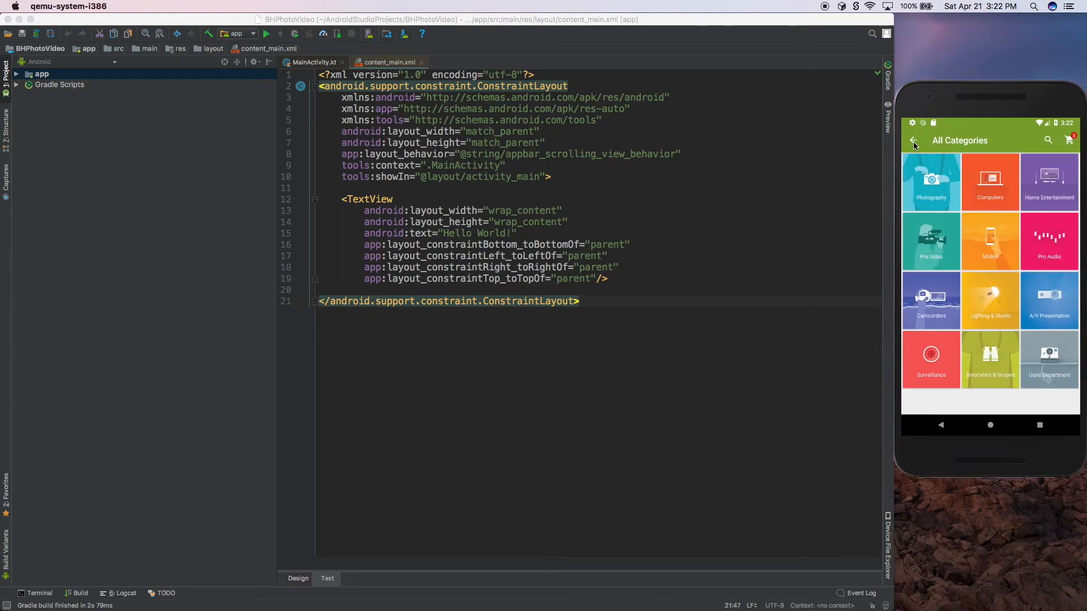
click(913, 140)
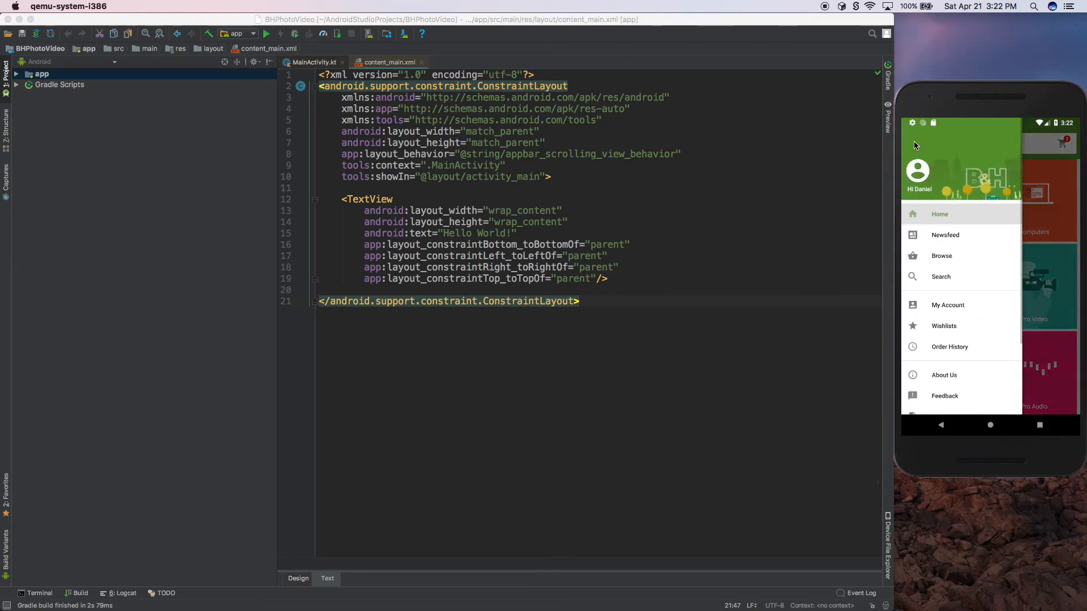
click(945, 234)
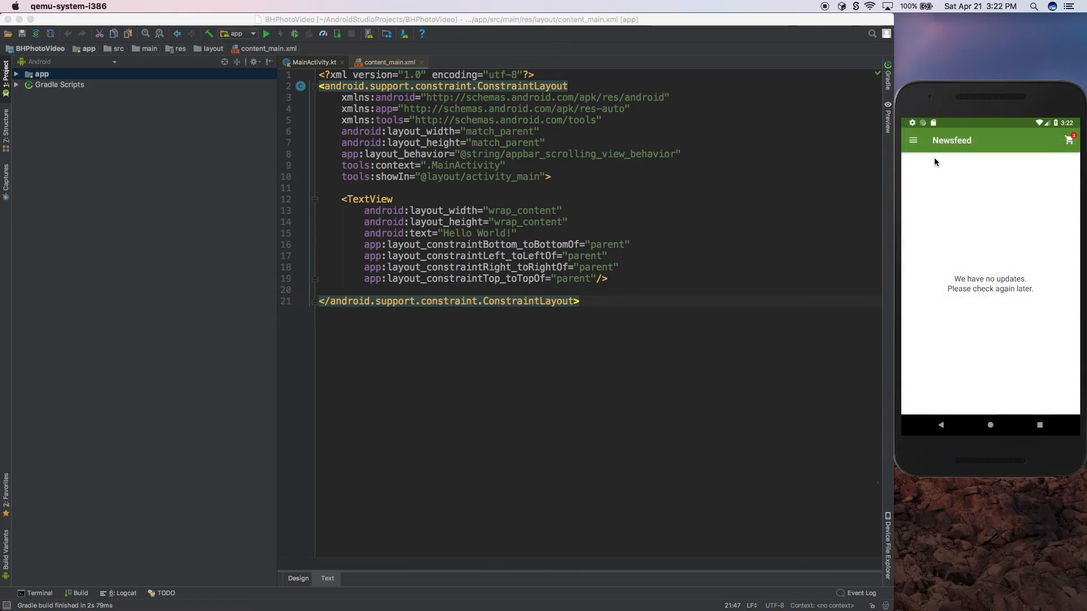
click(913, 140)
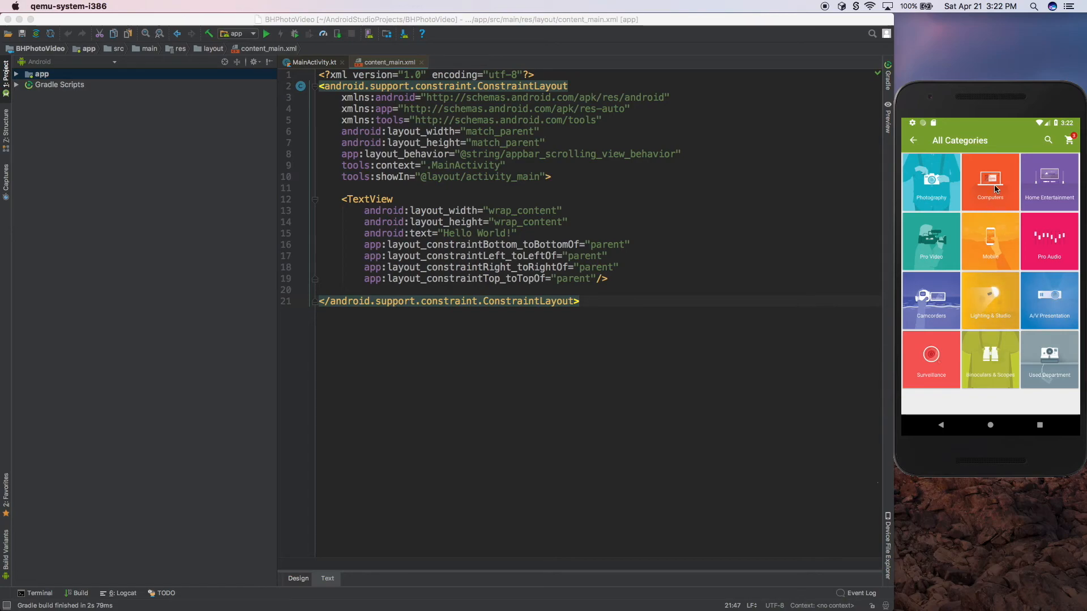
click(990, 182)
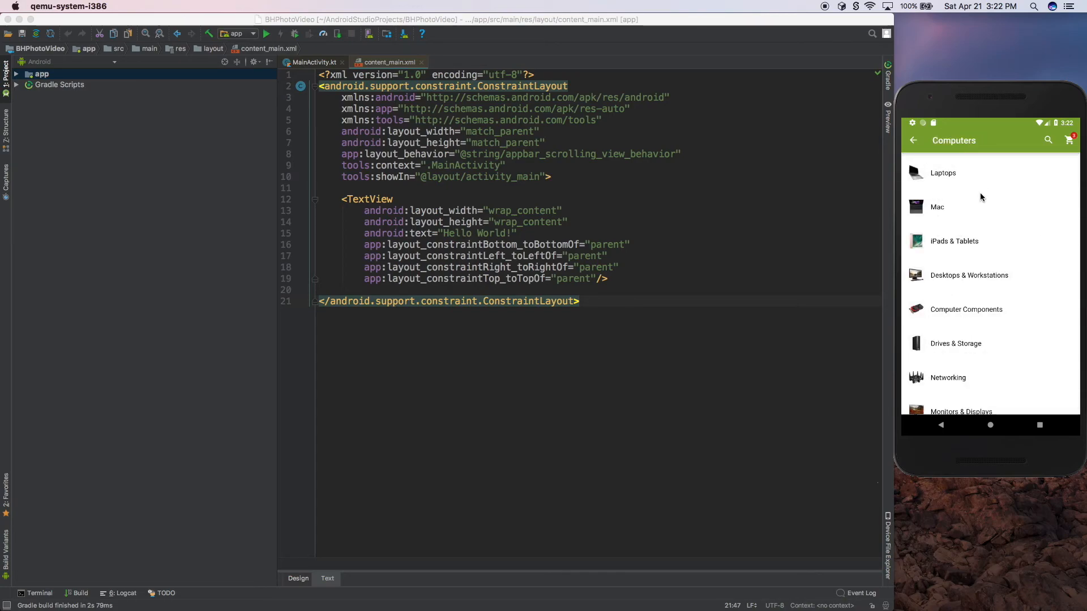